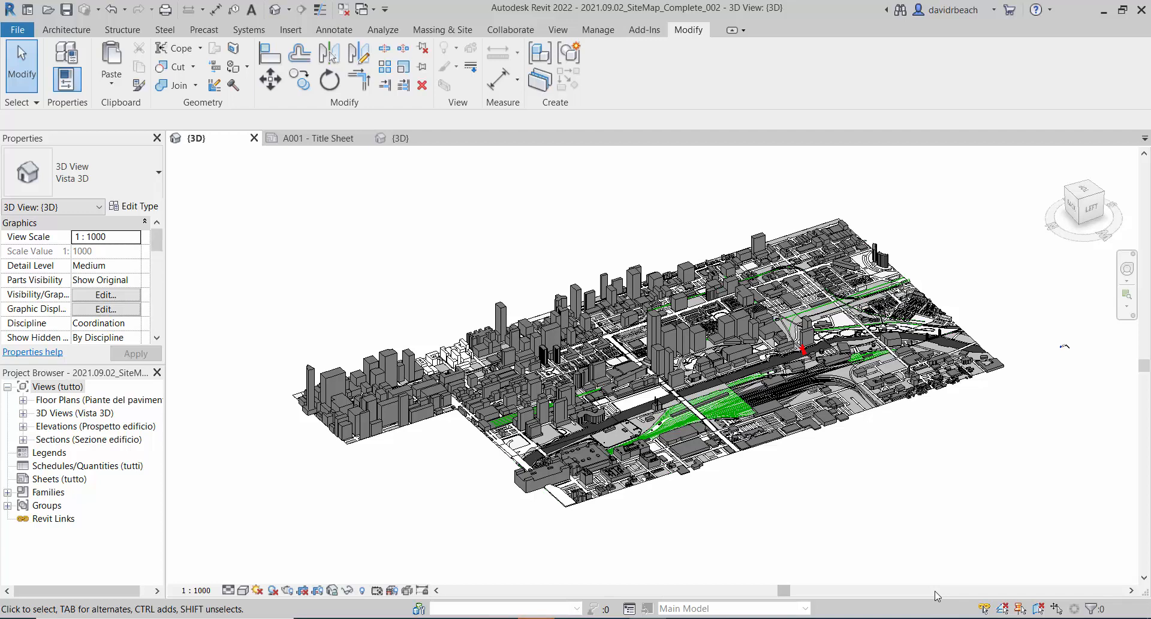
mouse_move(867, 453)
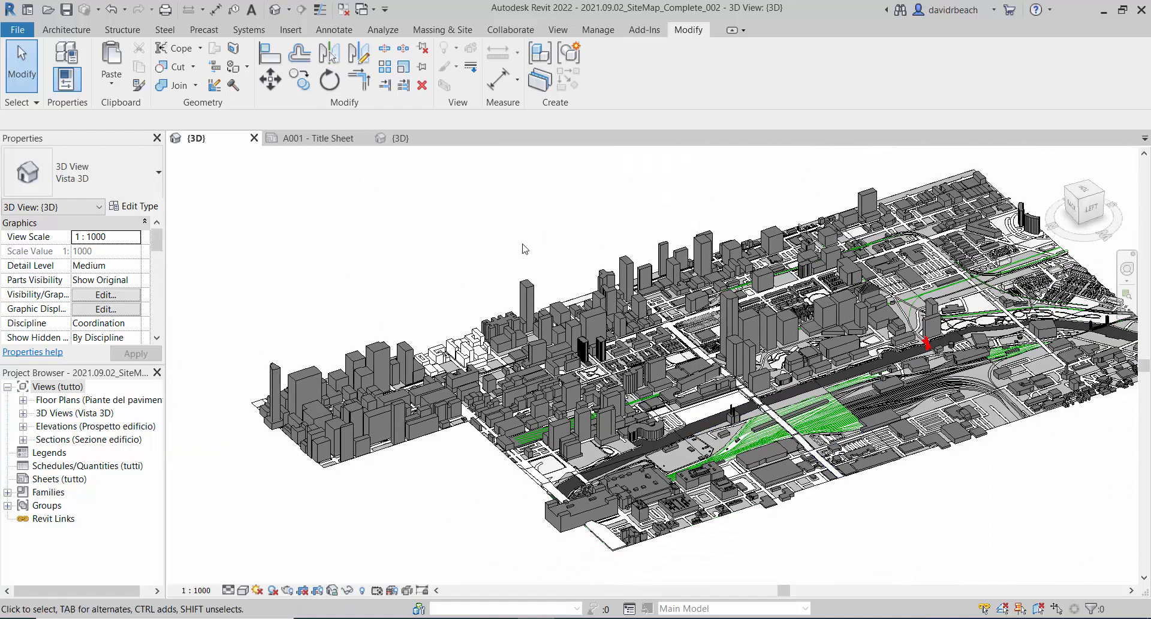
Step: Zoom the 3D view into the riverside dock plaza beside the chimney building
click(603, 422)
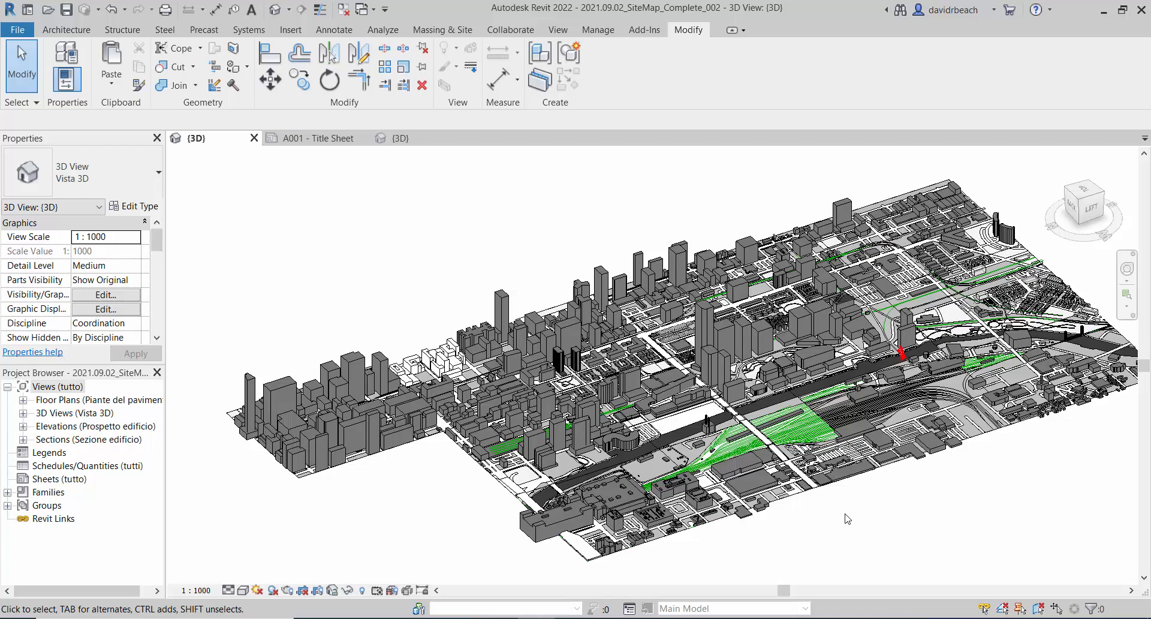
click(734, 462)
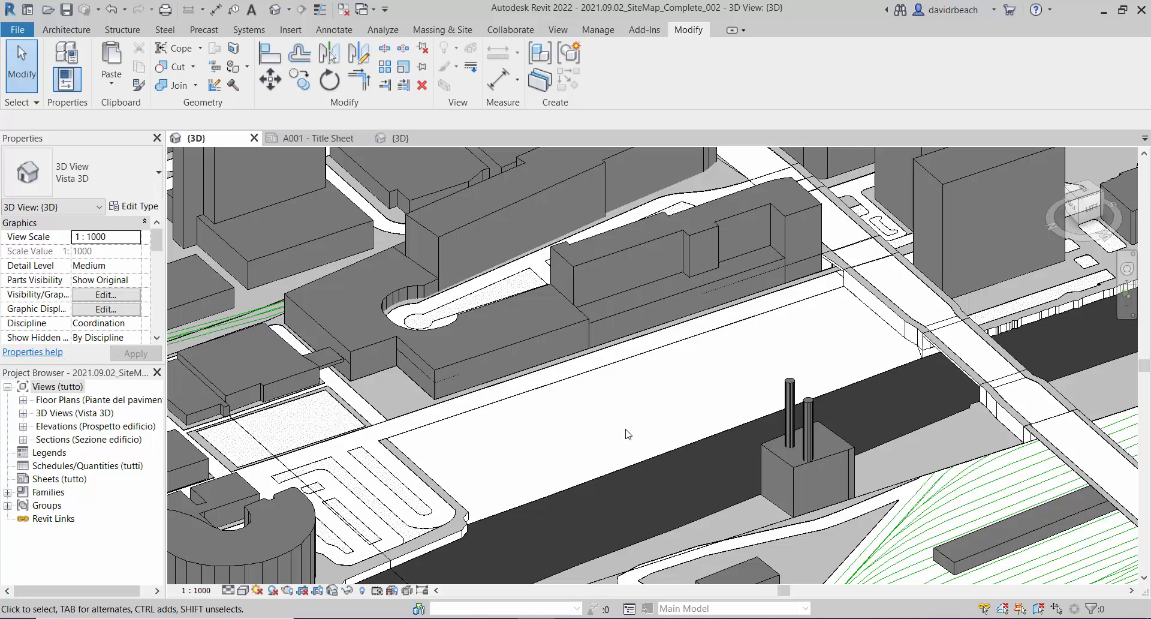
click(789, 455)
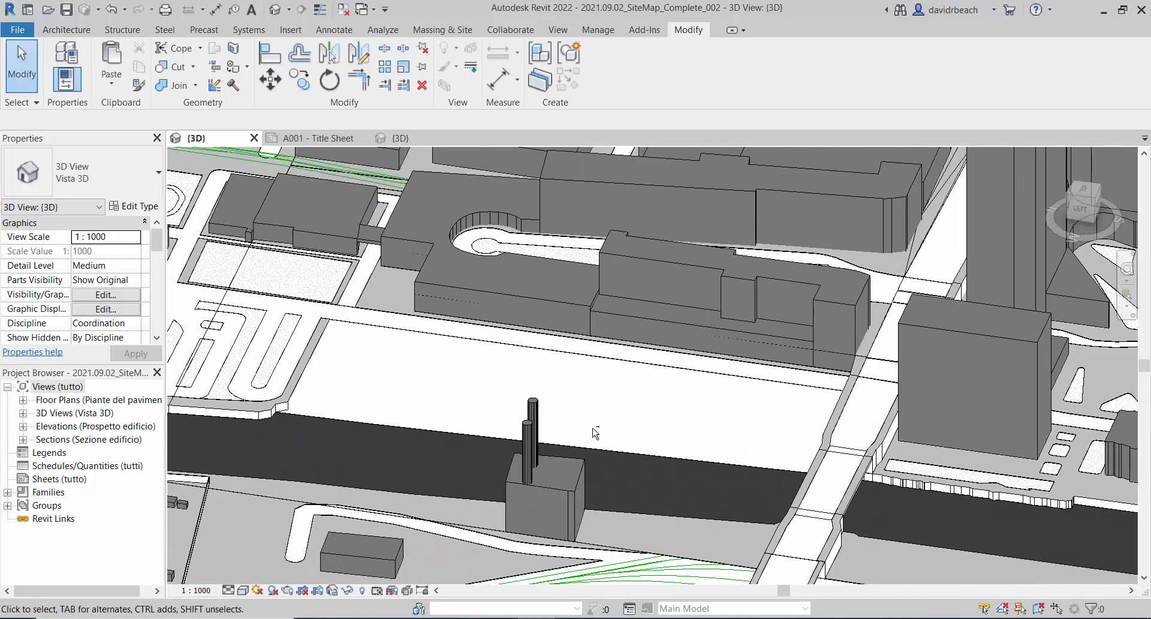
drag(595, 433, 550, 400)
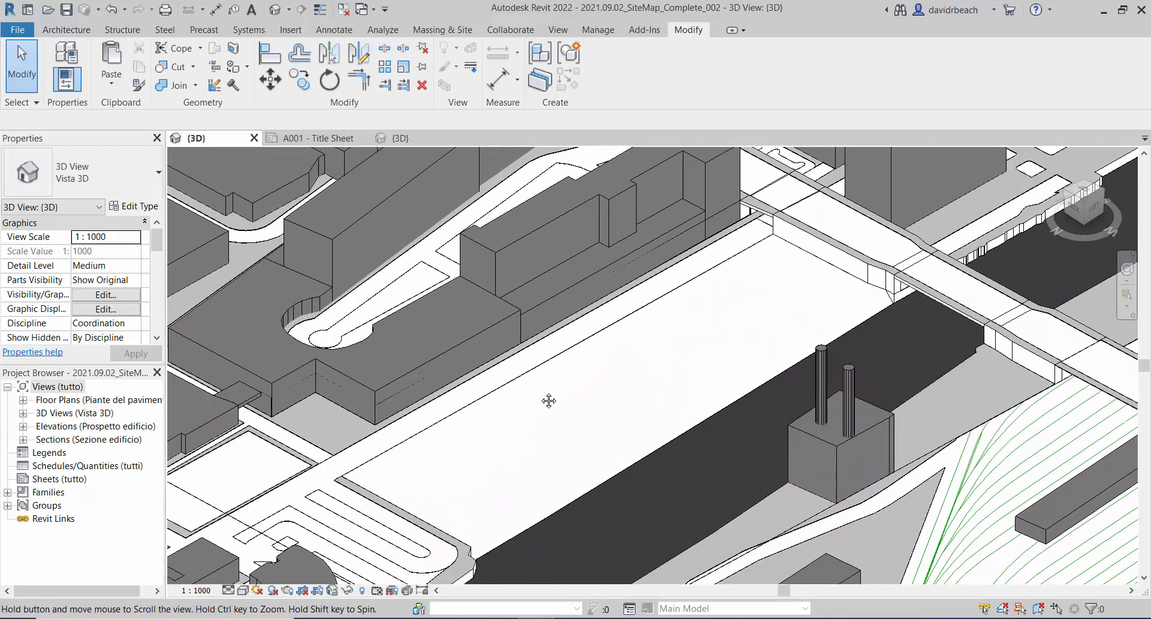
drag(549, 400, 612, 406)
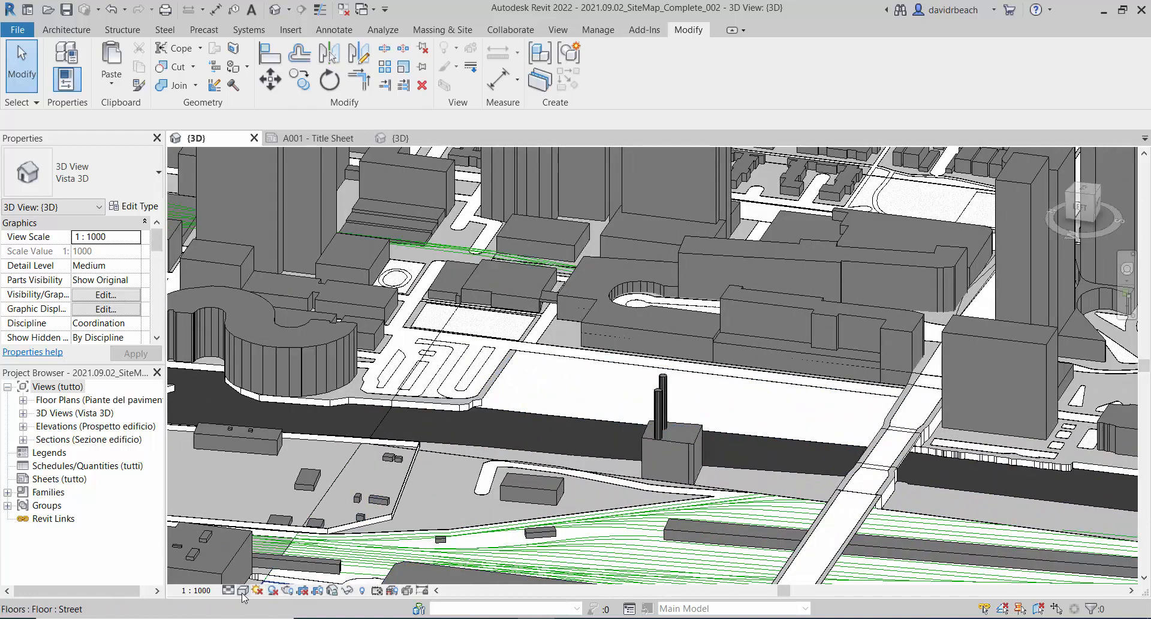
mouse_move(243, 590)
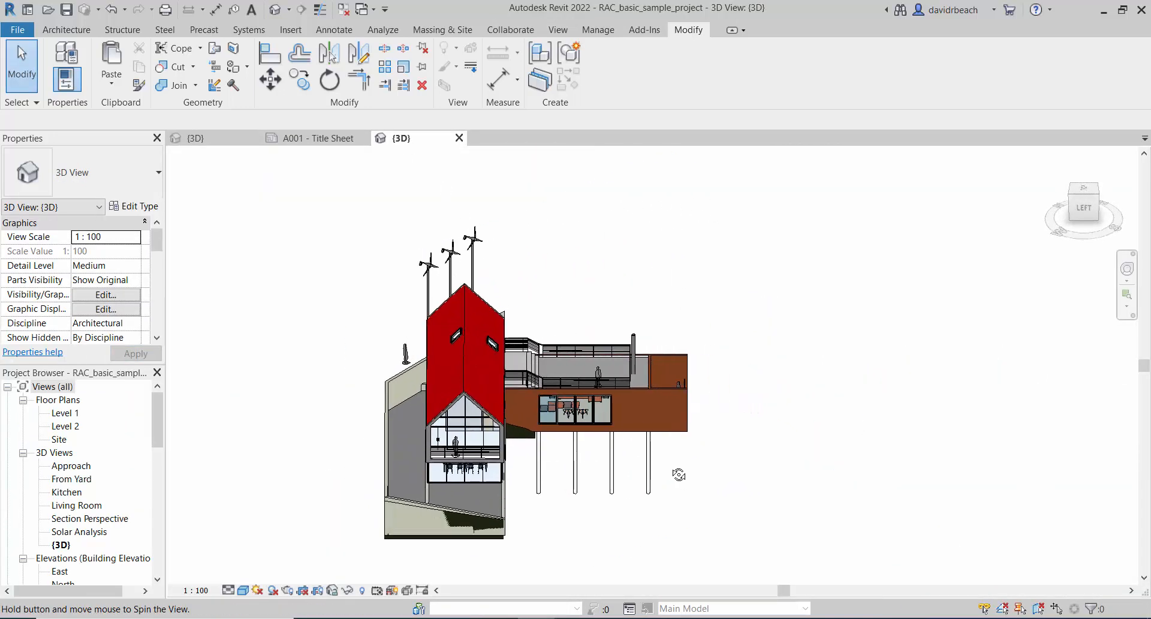
Step: Orbit the house to view it from above and ungroup its Group 1 model group
drag(680, 474, 533, 491)
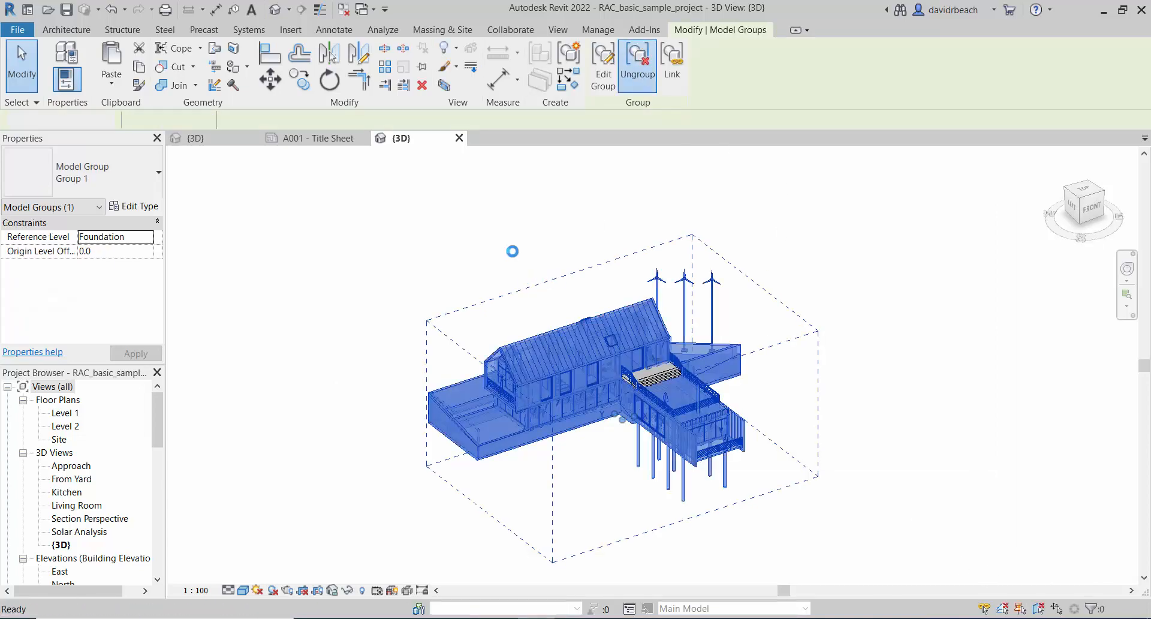
click(496, 270)
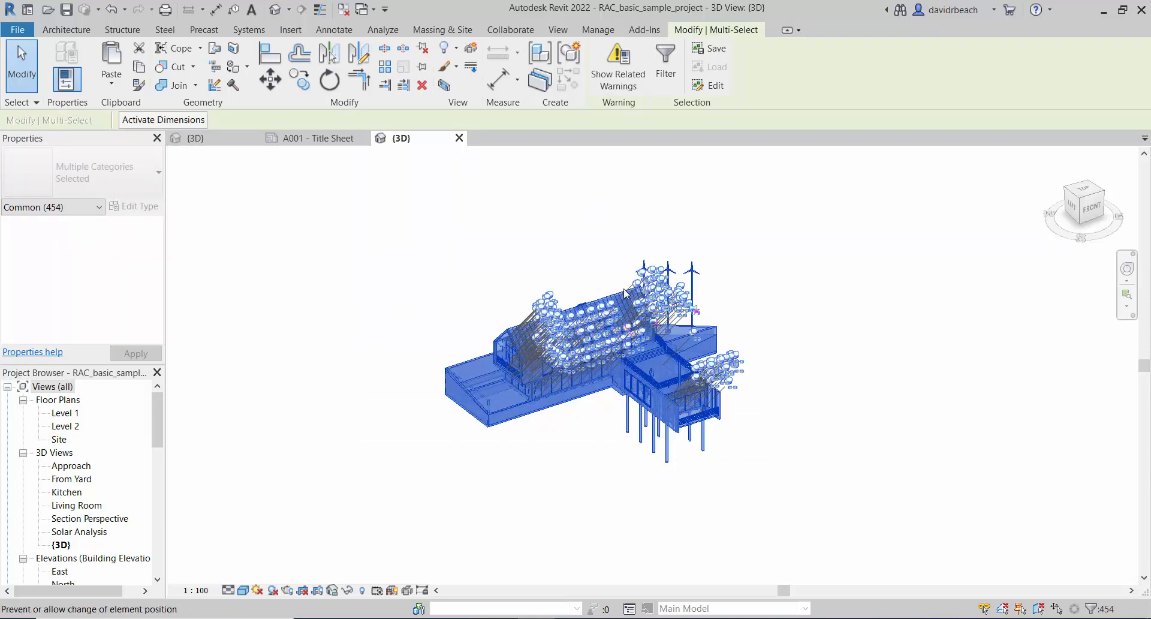
mouse_move(540, 53)
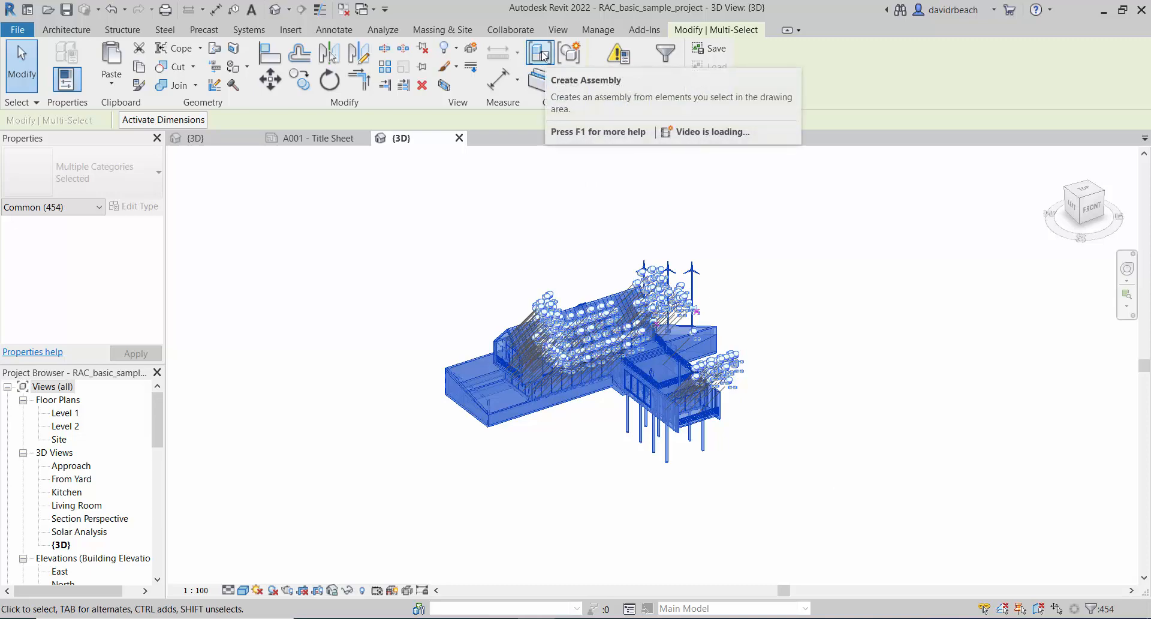
mouse_move(569, 53)
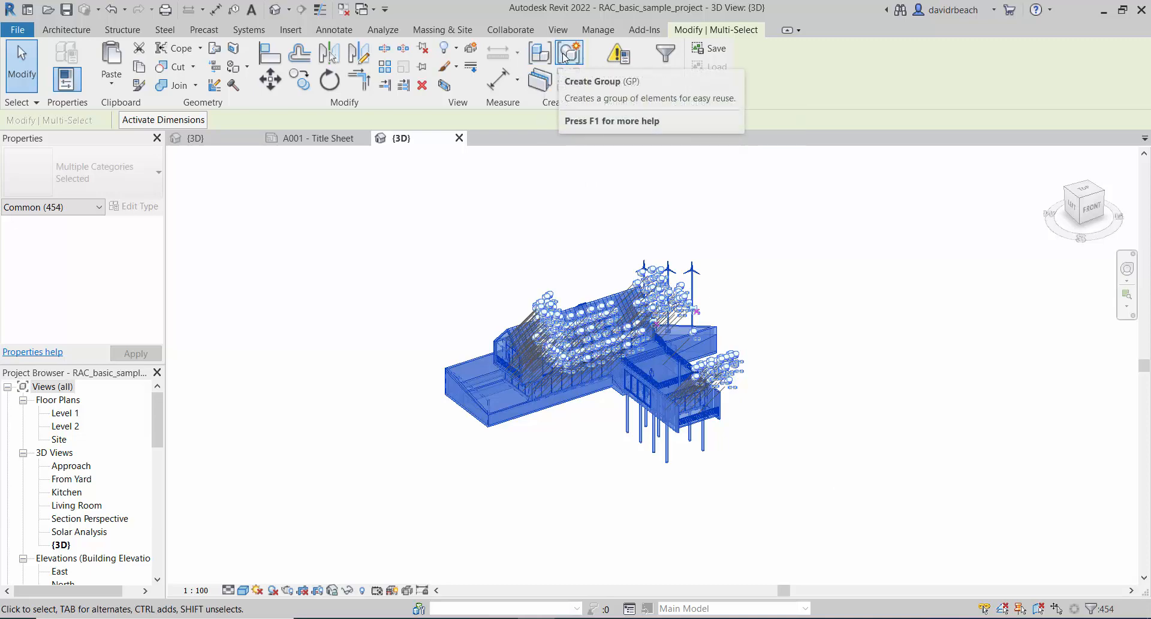
mouse_move(560, 236)
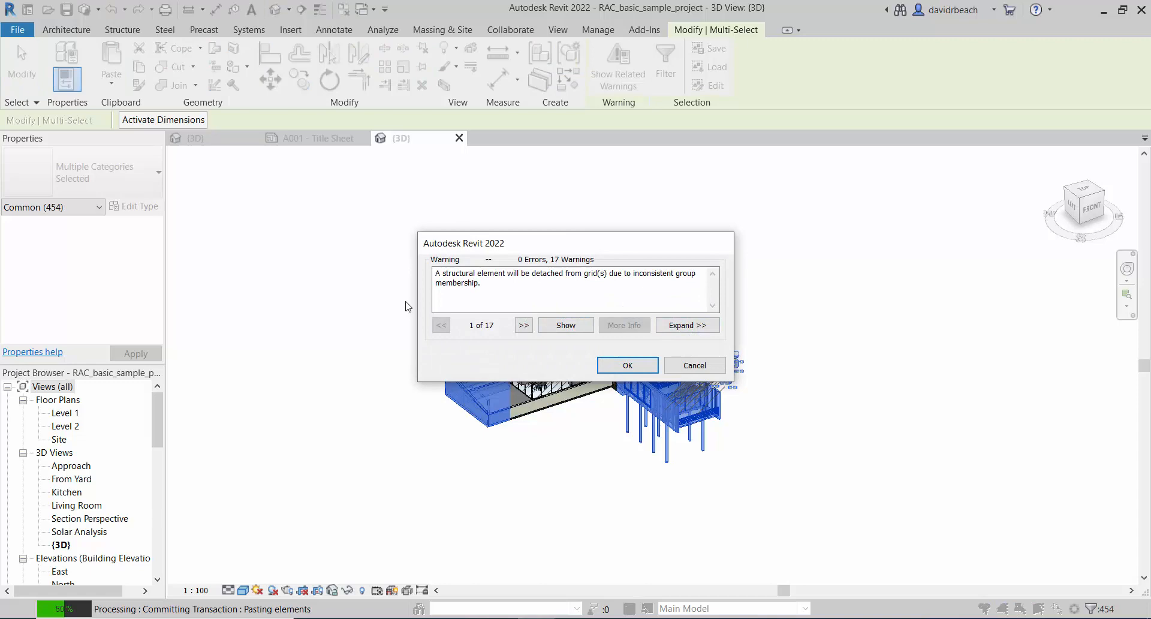
mouse_move(587, 370)
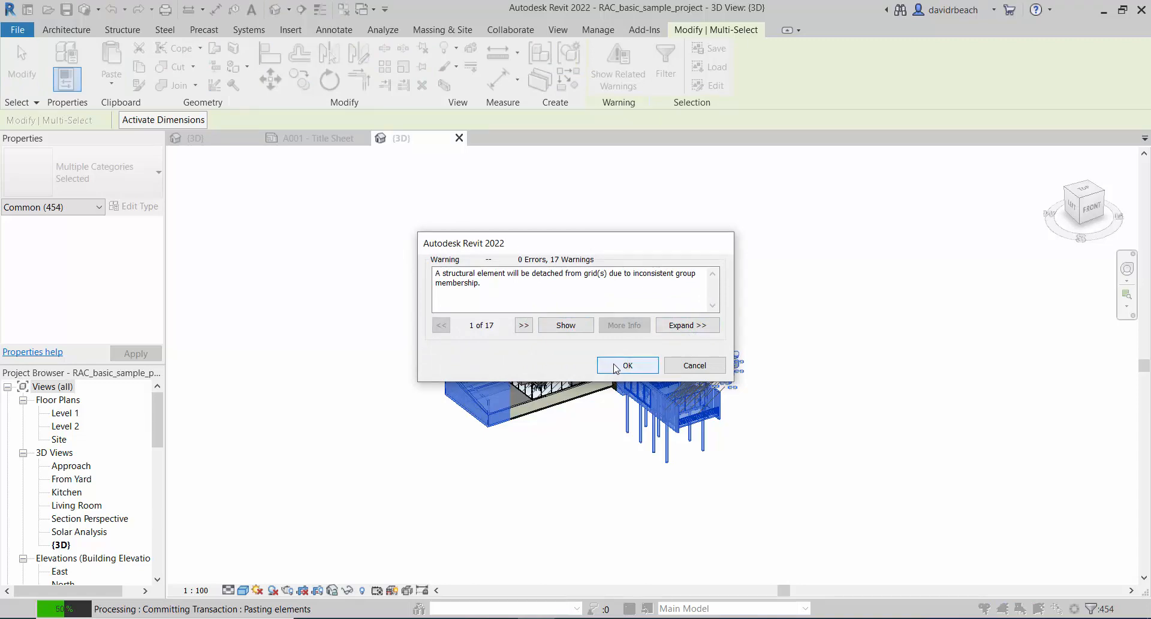
Step: Accept the group membership warnings and confirm the new model group named Group 2
click(628, 364)
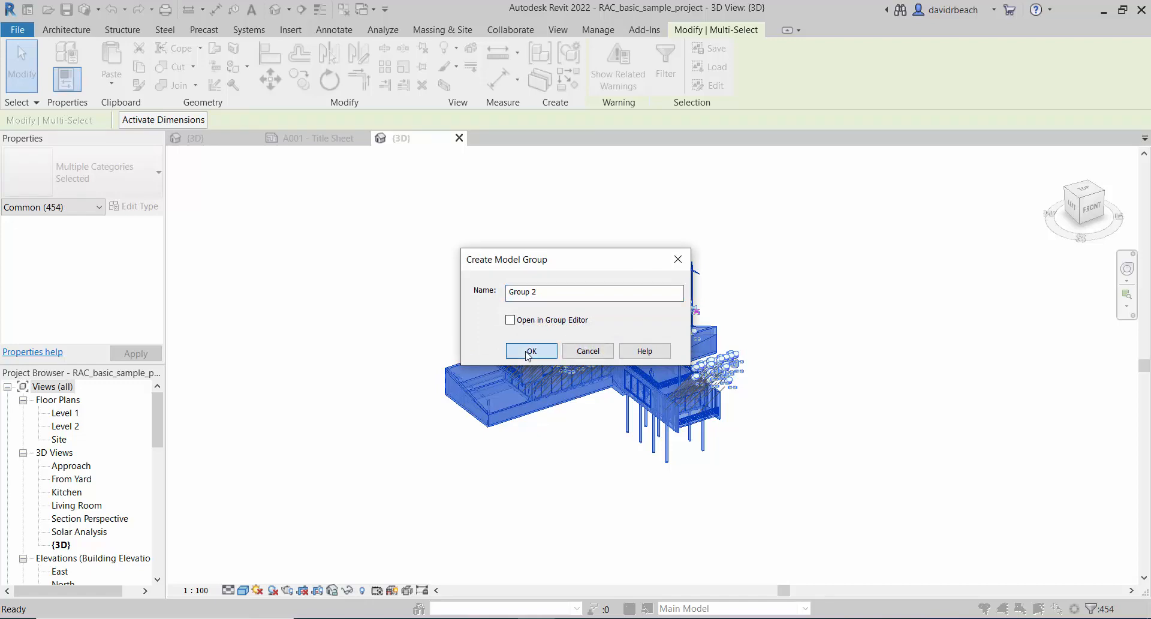
click(532, 351)
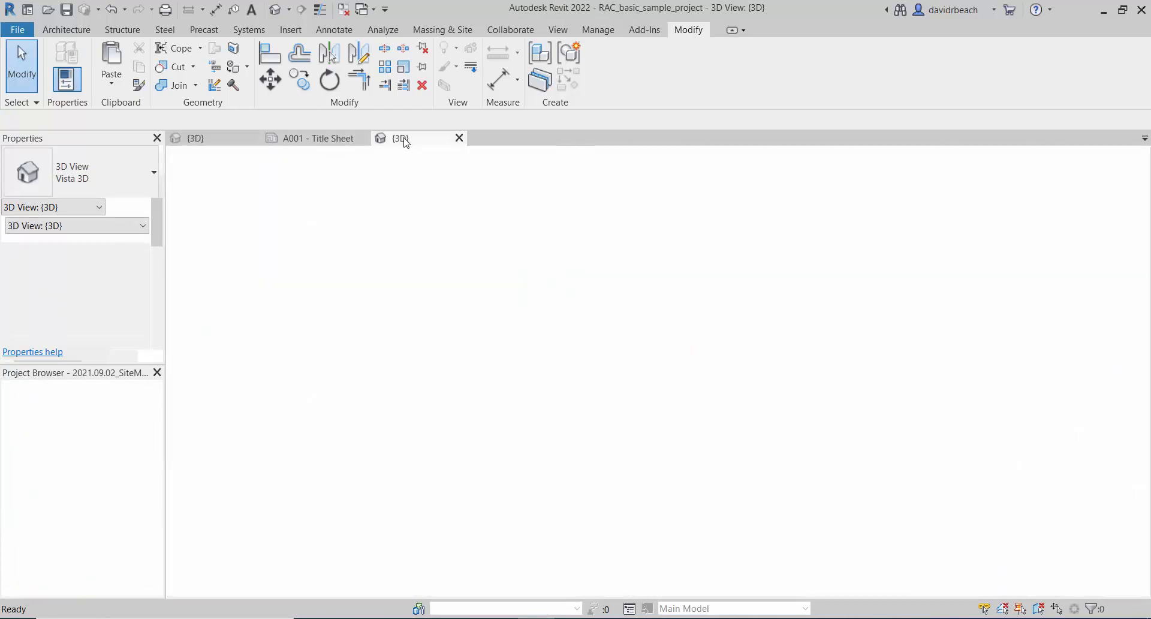
Step: Return to the sample house project's 3D view tab
click(401, 138)
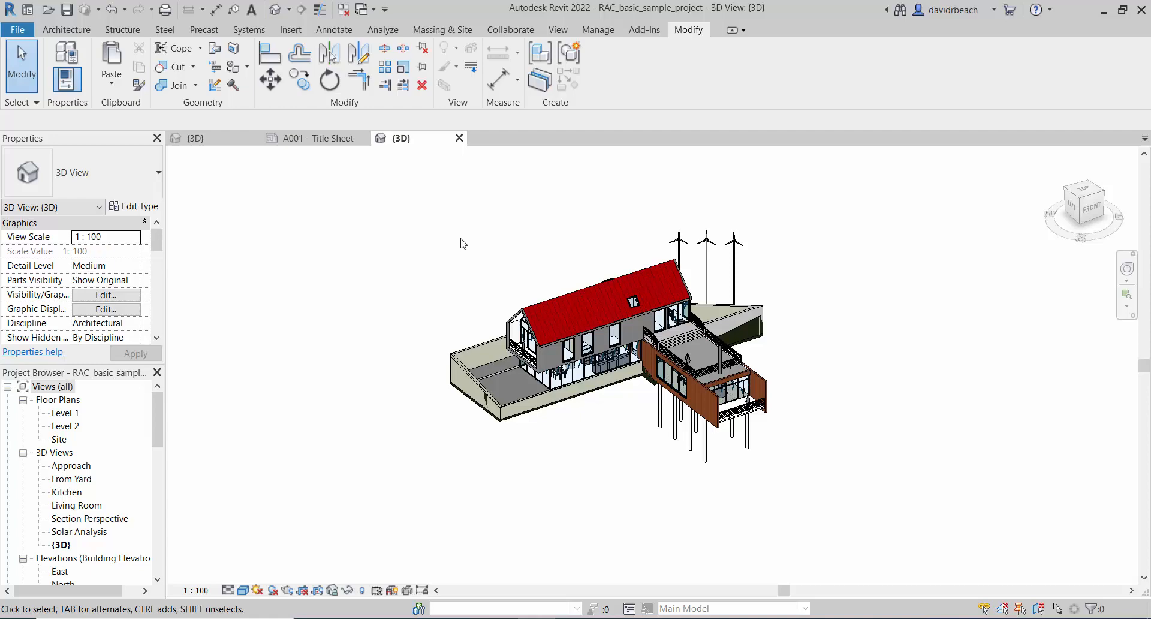
mouse_move(387, 213)
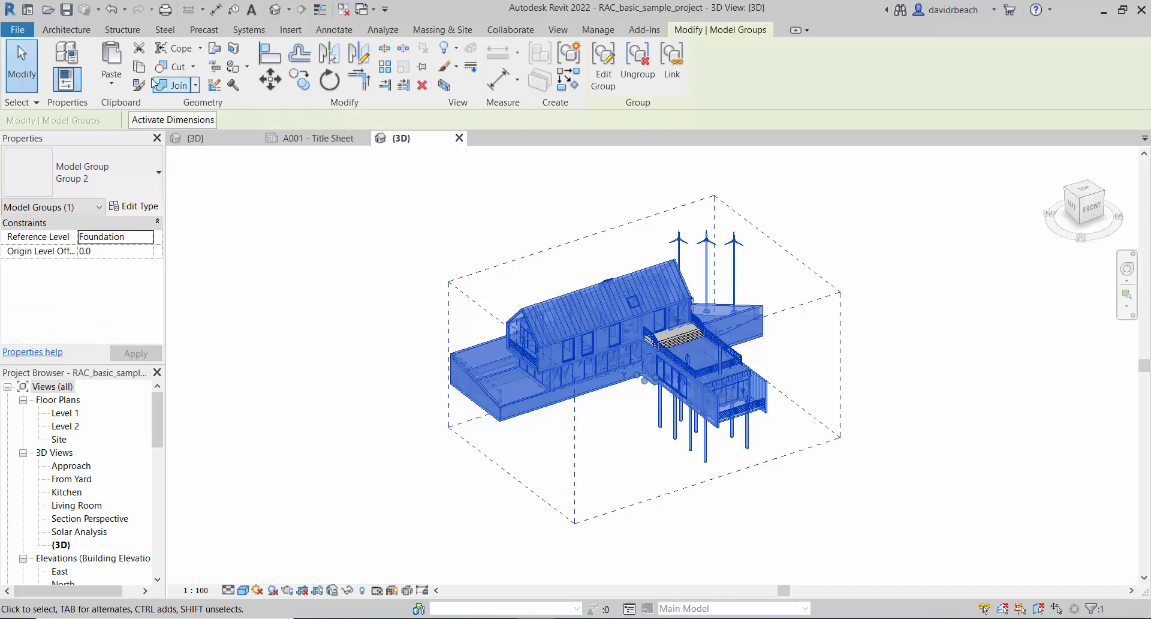
mouse_move(139, 67)
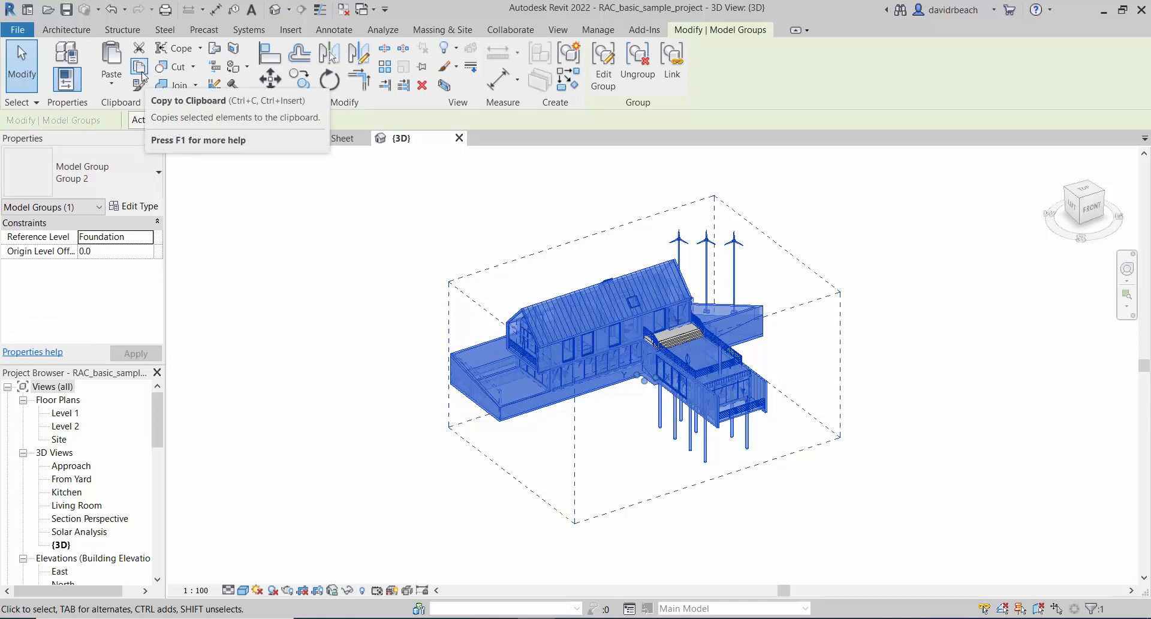
mouse_move(139, 66)
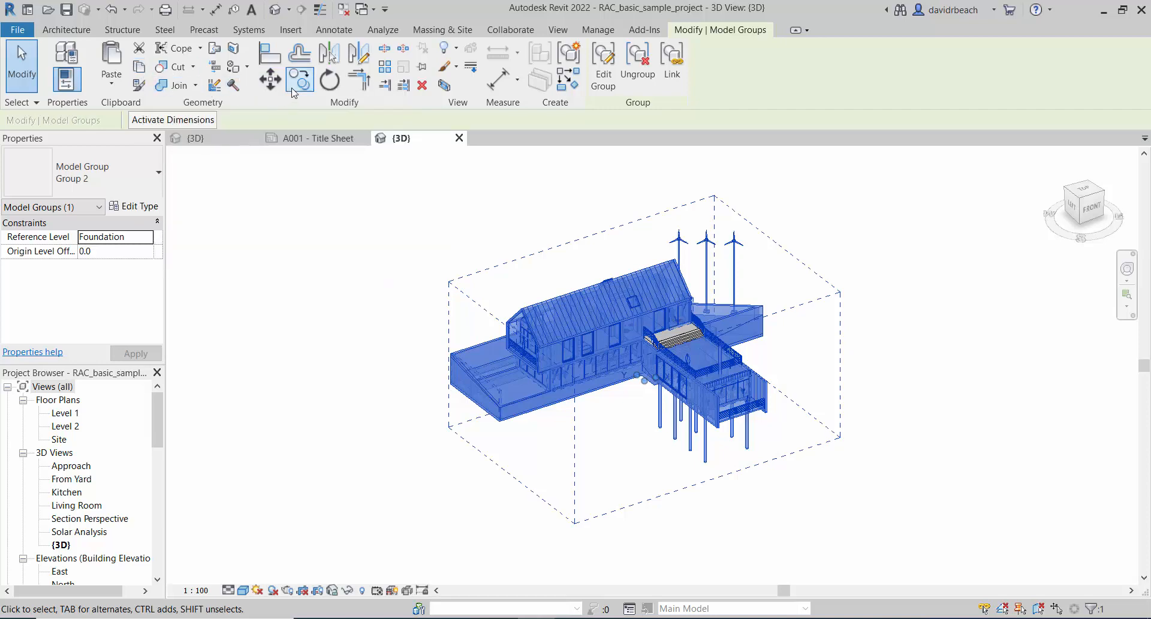
mouse_move(299, 79)
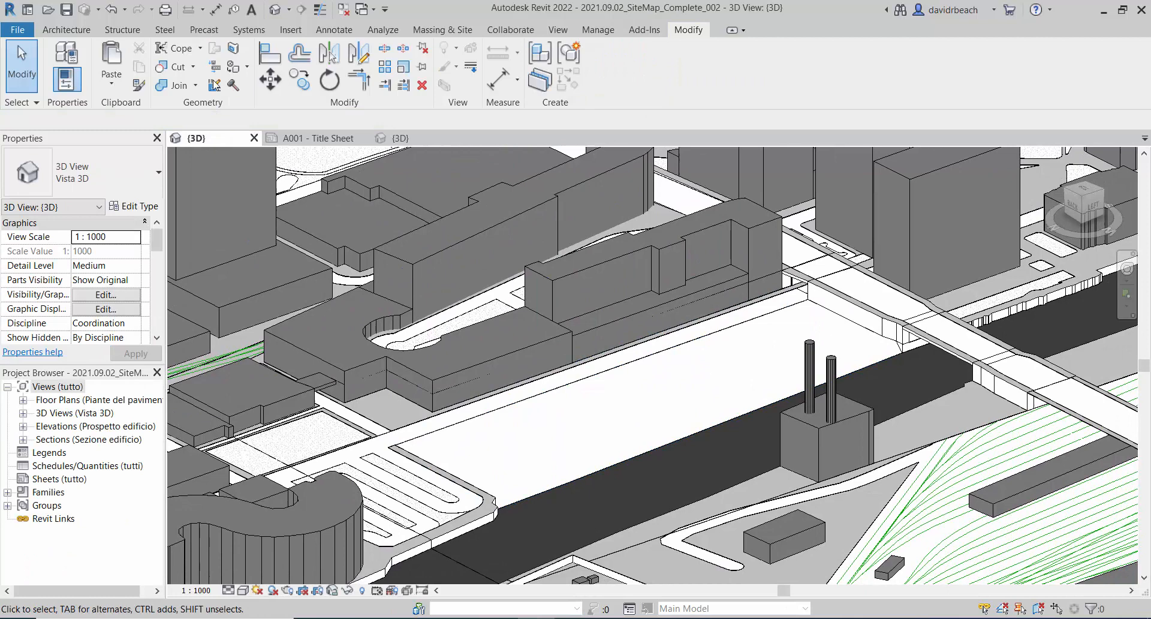
Step: Paste the house group from the clipboard and accept the pasted project's duplicate types
click(111, 66)
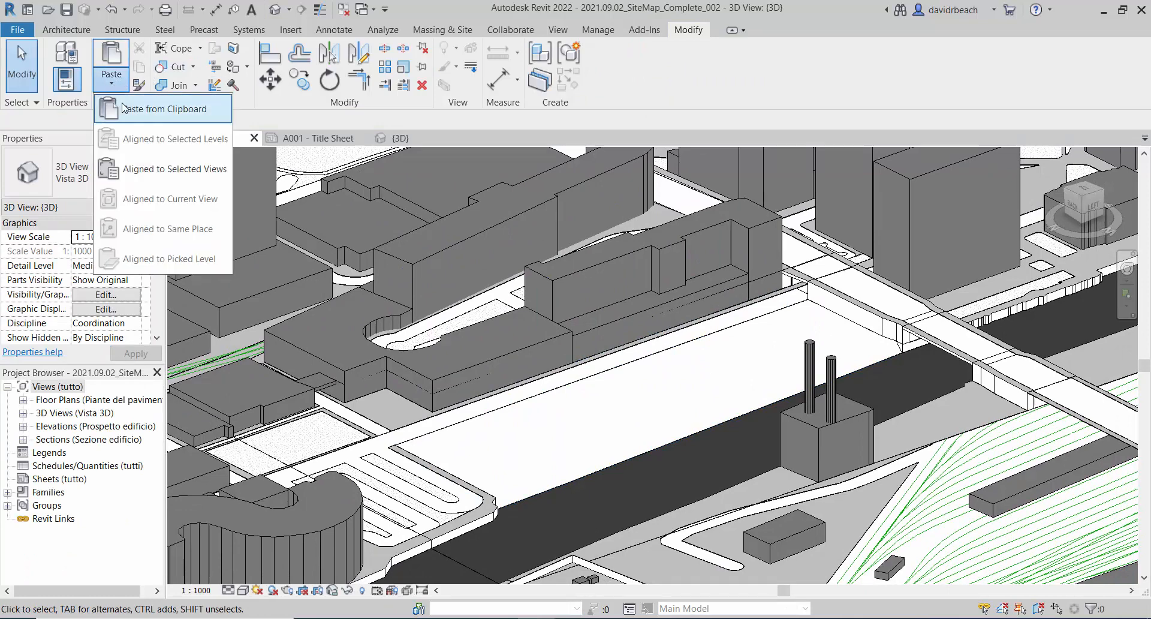
click(164, 108)
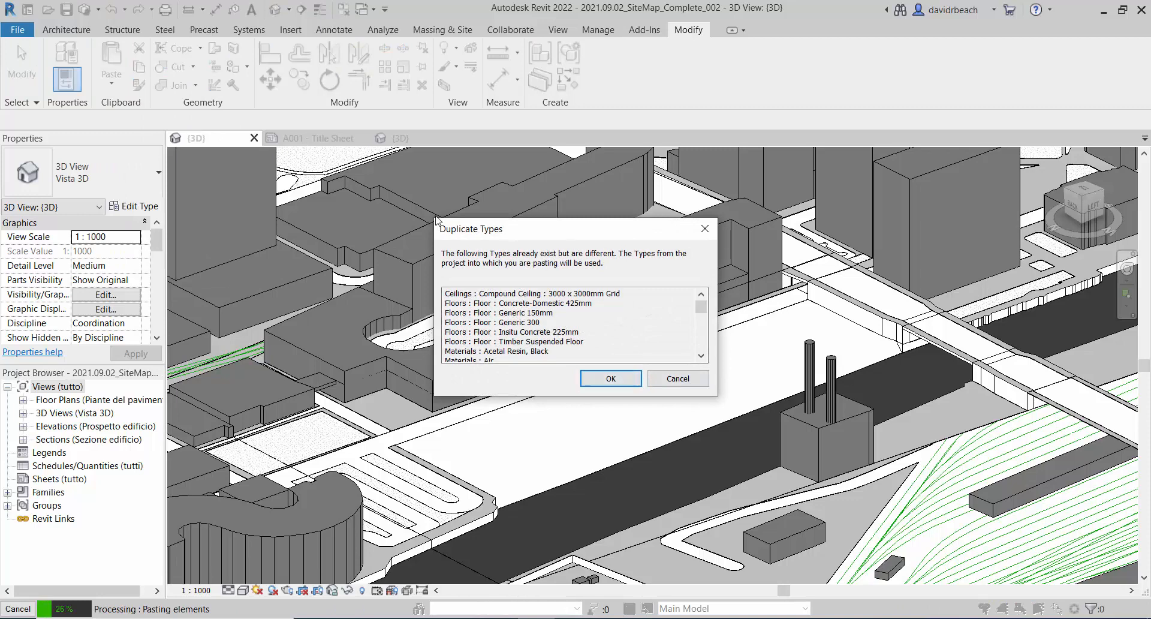
mouse_move(703, 275)
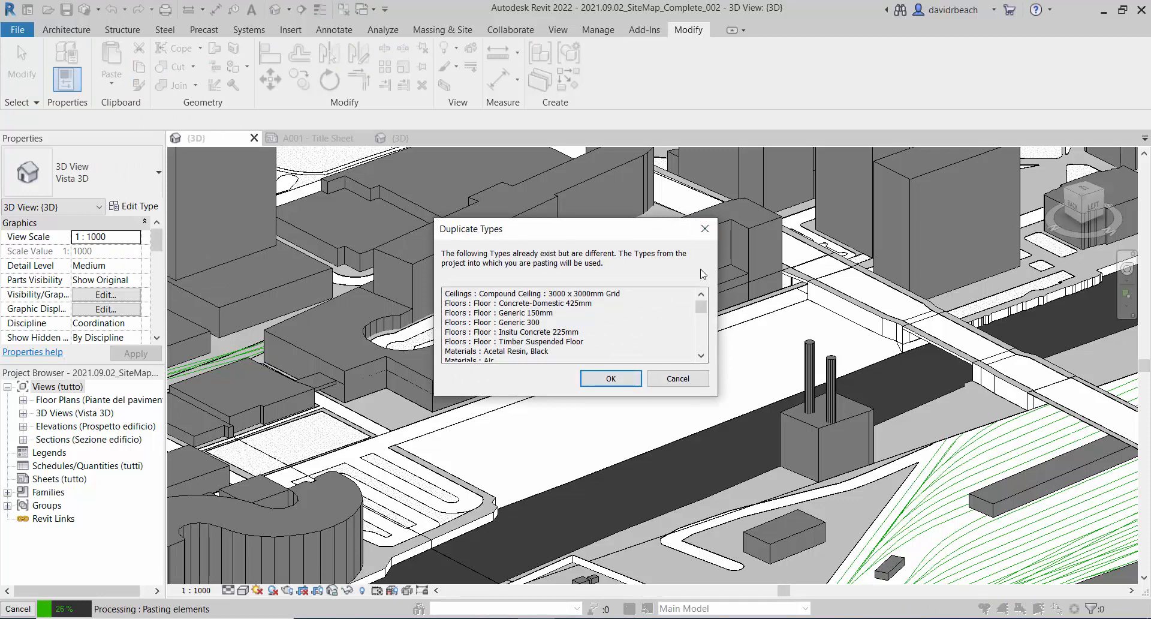
mouse_move(418, 409)
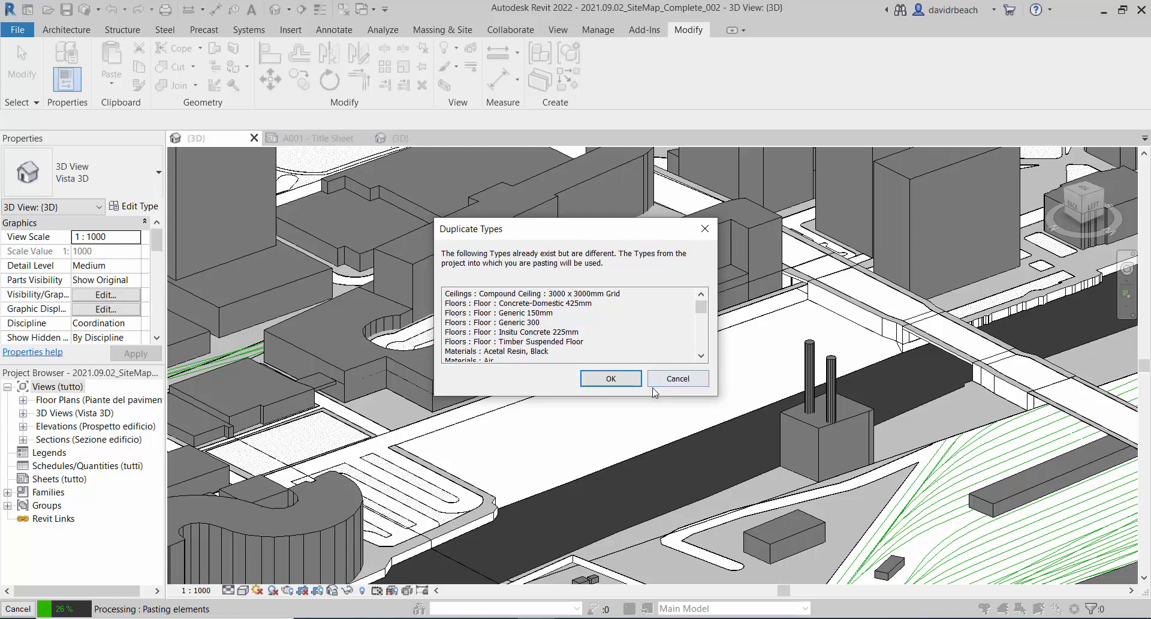
mouse_move(611, 378)
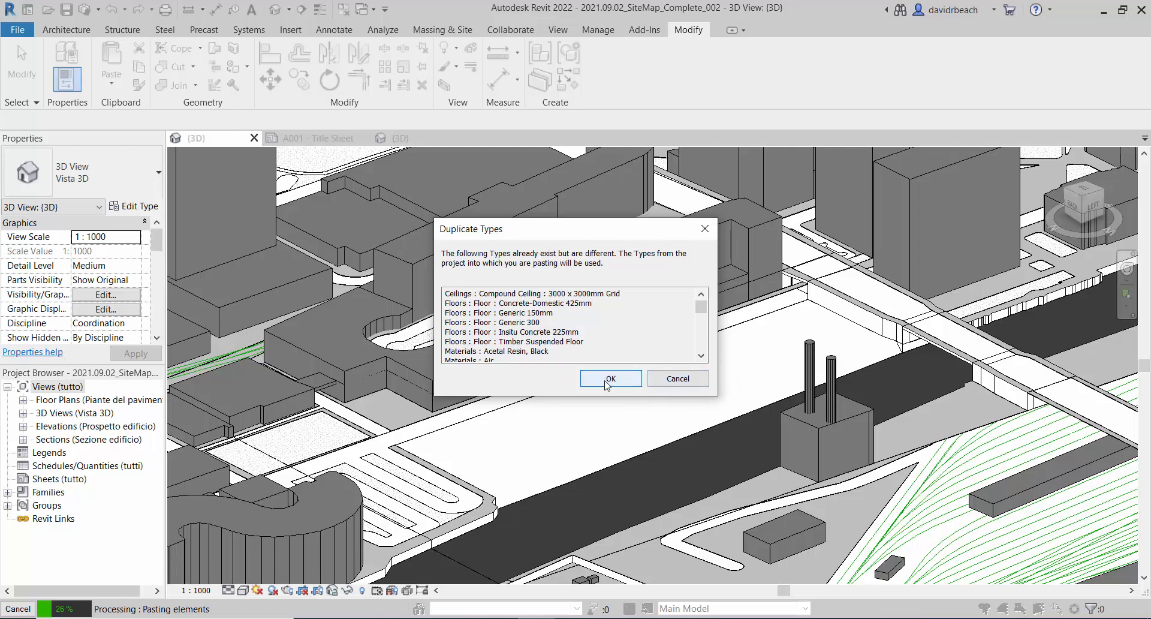
click(611, 377)
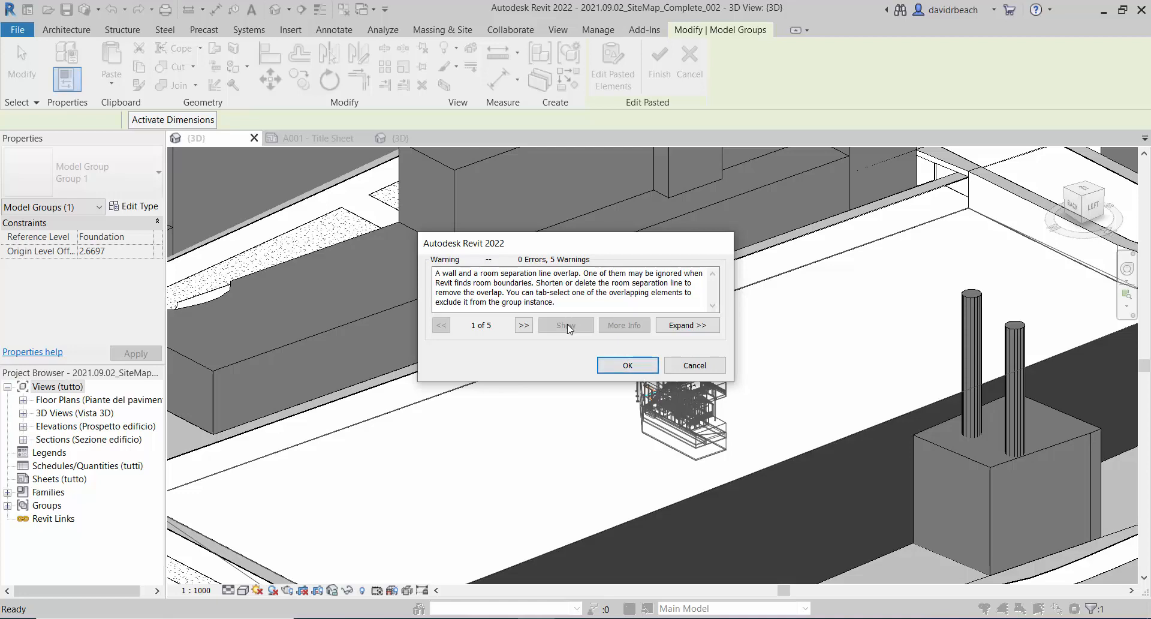
Step: Step through and dismiss the wall-overlap warnings, then orbit around the placed house
click(524, 325)
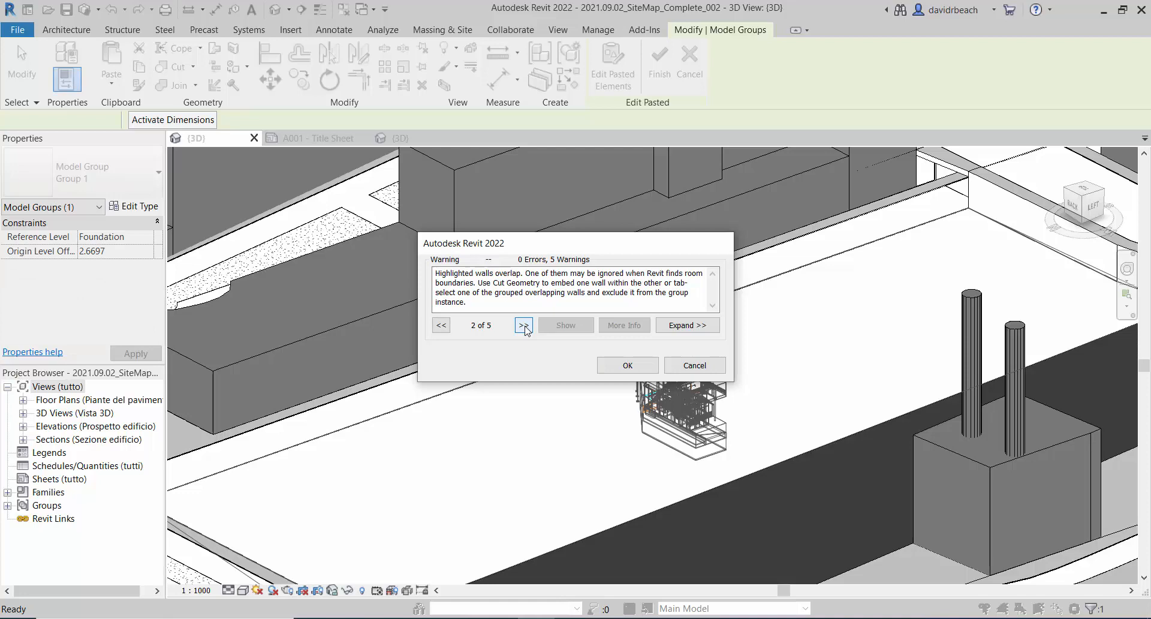
click(523, 325)
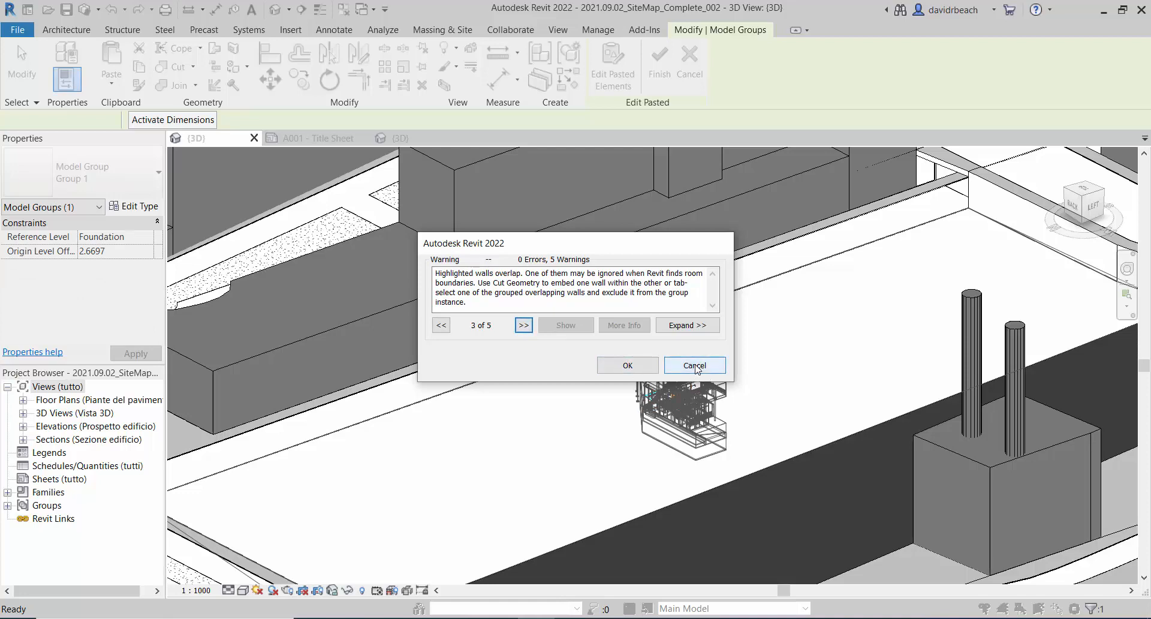
mouse_move(627, 365)
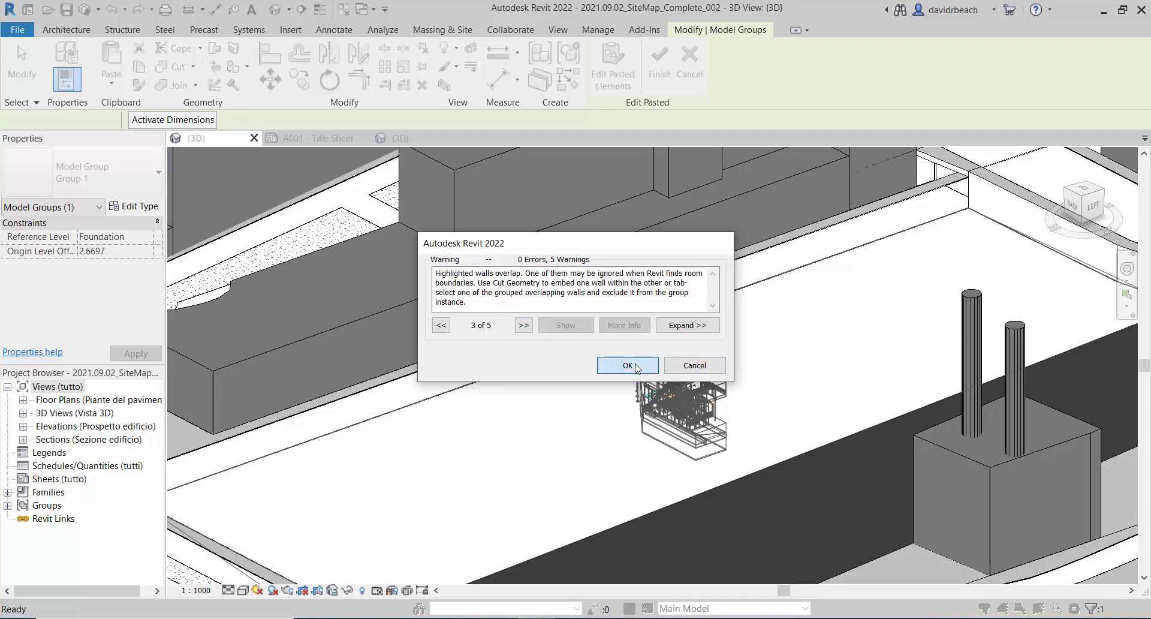
click(627, 366)
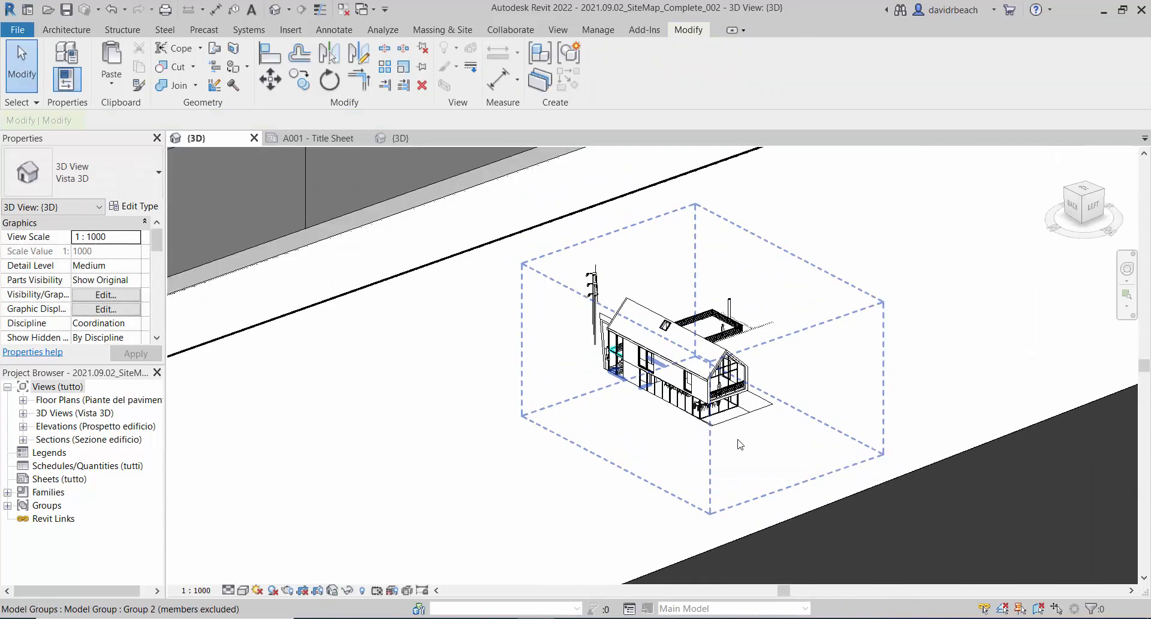
drag(740, 444, 560, 448)
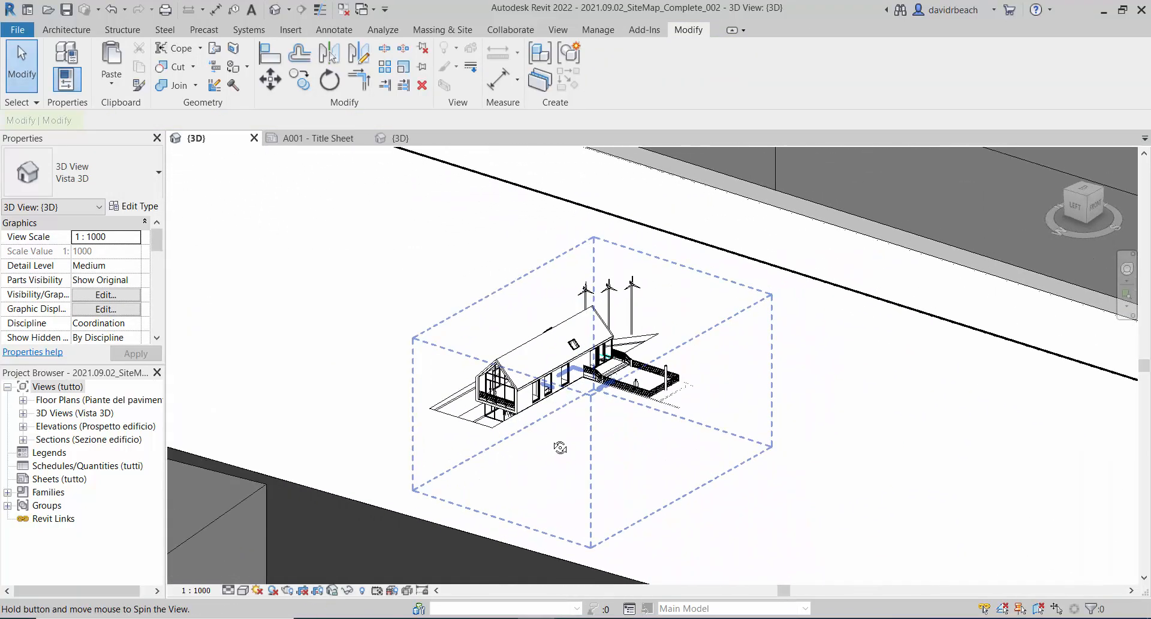
drag(560, 448, 732, 419)
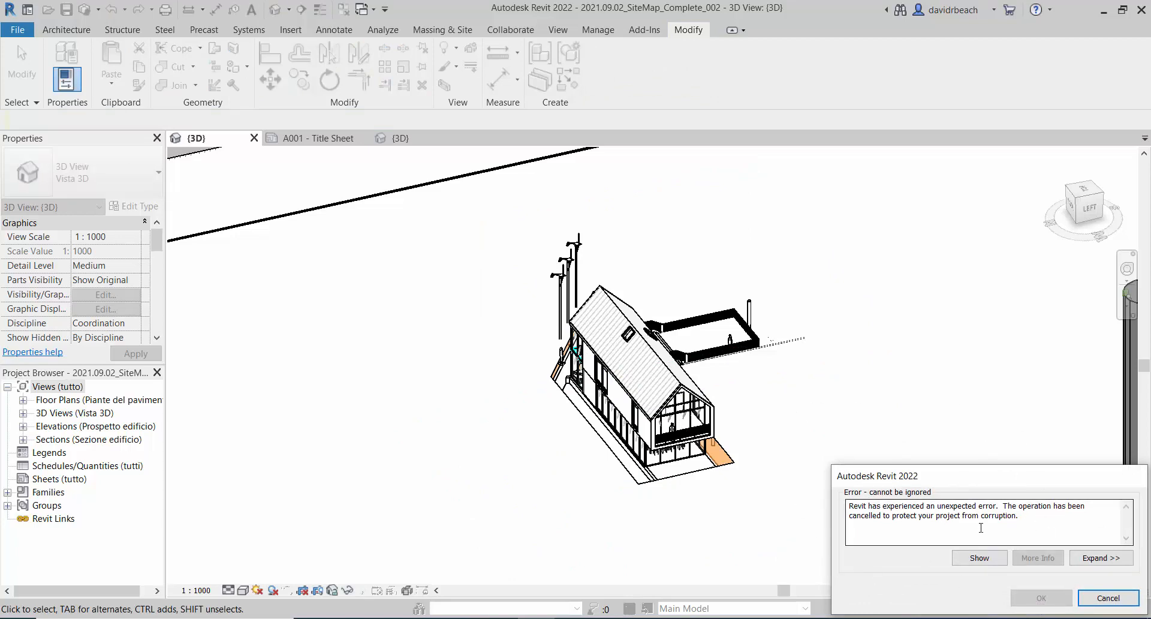
Step: Cancel the 'Error - cannot be ignored' dialog and select the house model group
click(1108, 598)
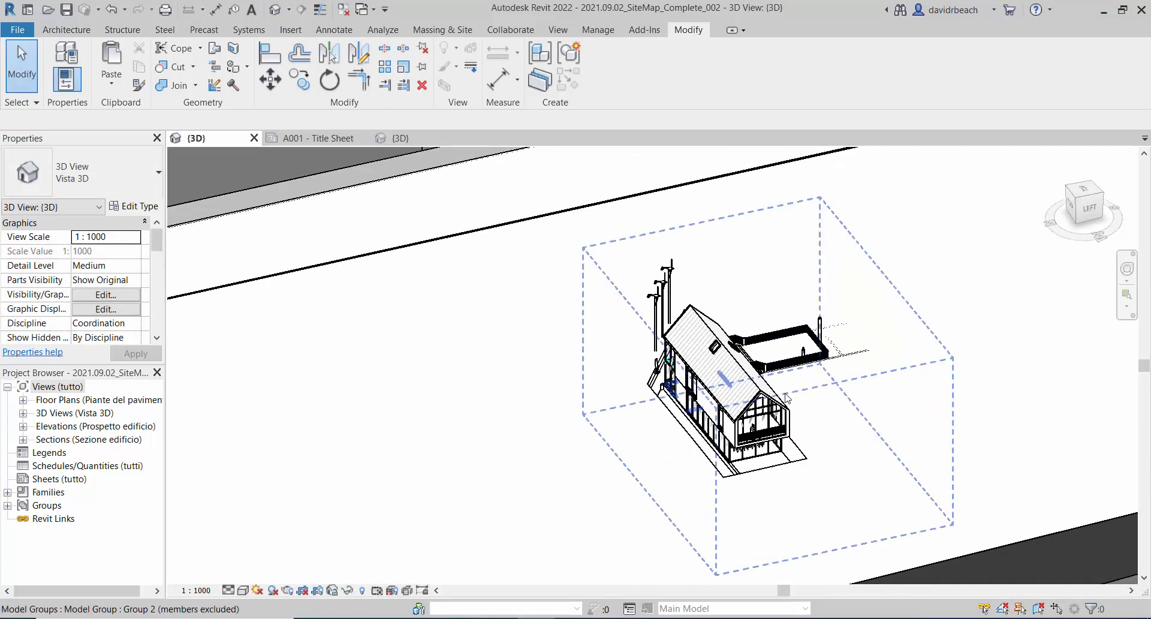
click(705, 397)
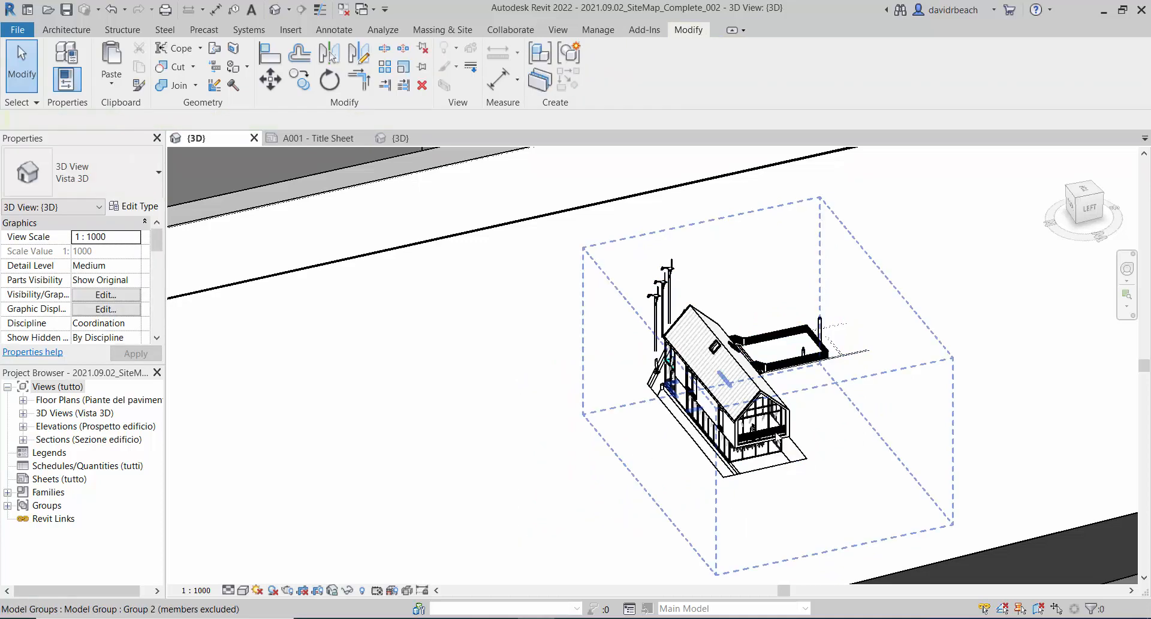
click(720, 367)
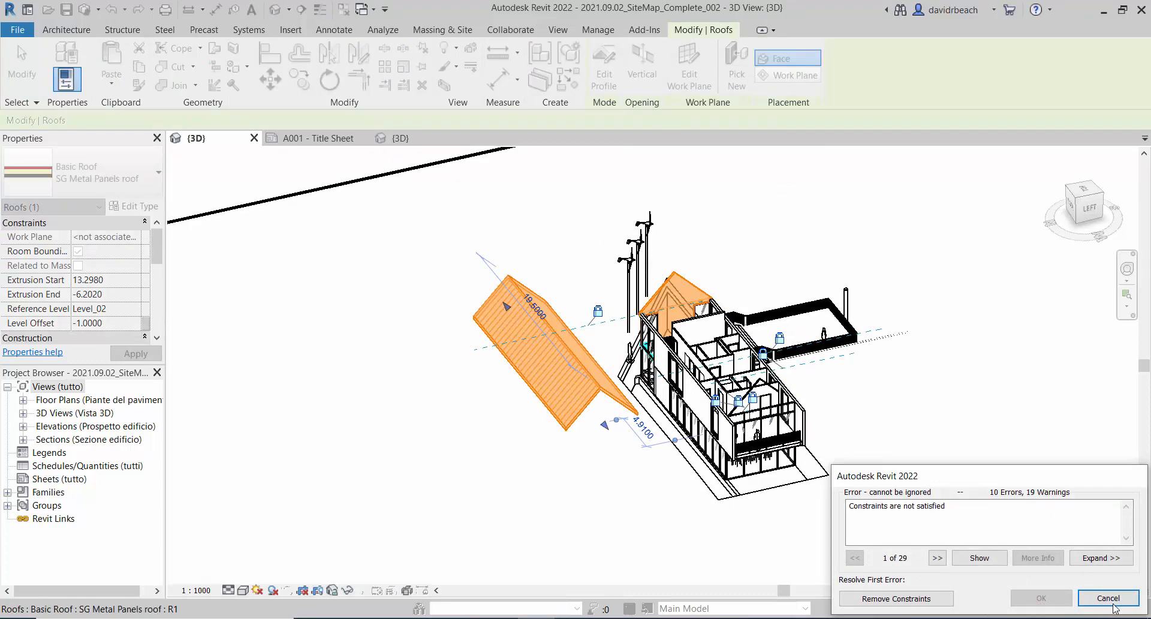
Step: Cancel the 'Constraints are not satisfied' error and orbit around the intact house
click(1108, 597)
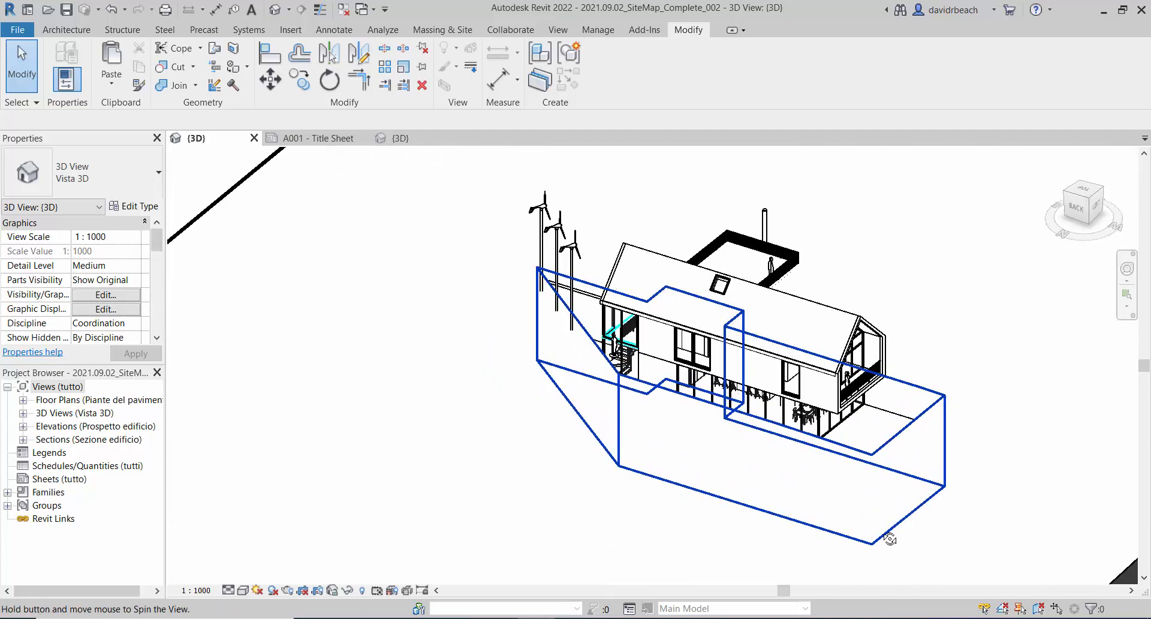
drag(889, 540, 642, 535)
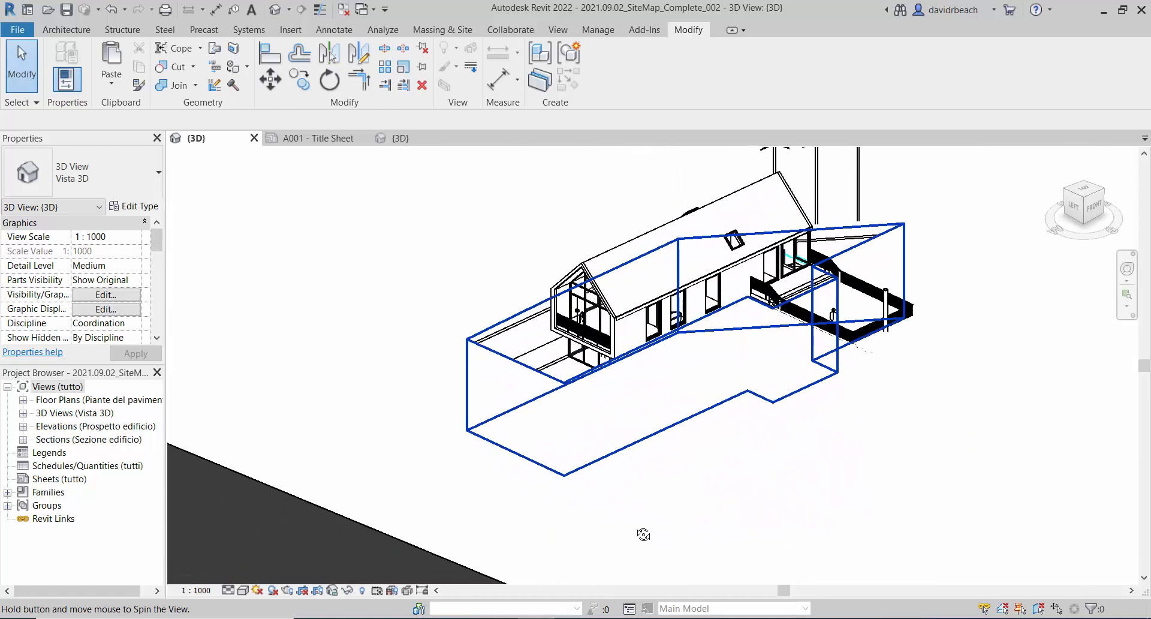
drag(644, 533, 842, 474)
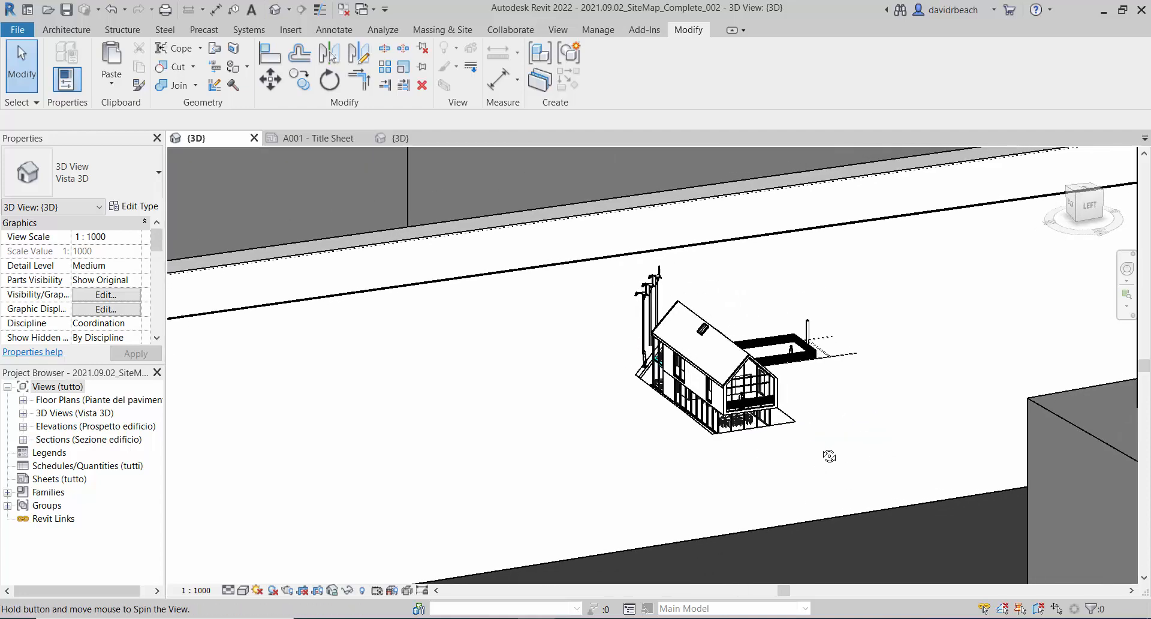
drag(830, 456, 920, 519)
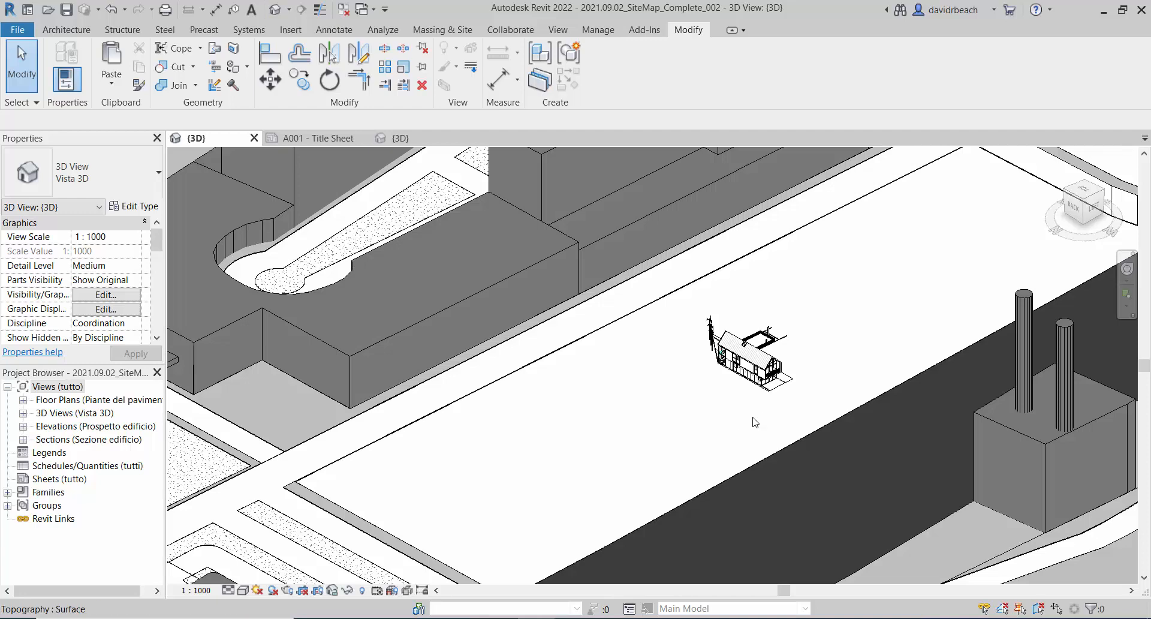
mouse_move(778, 476)
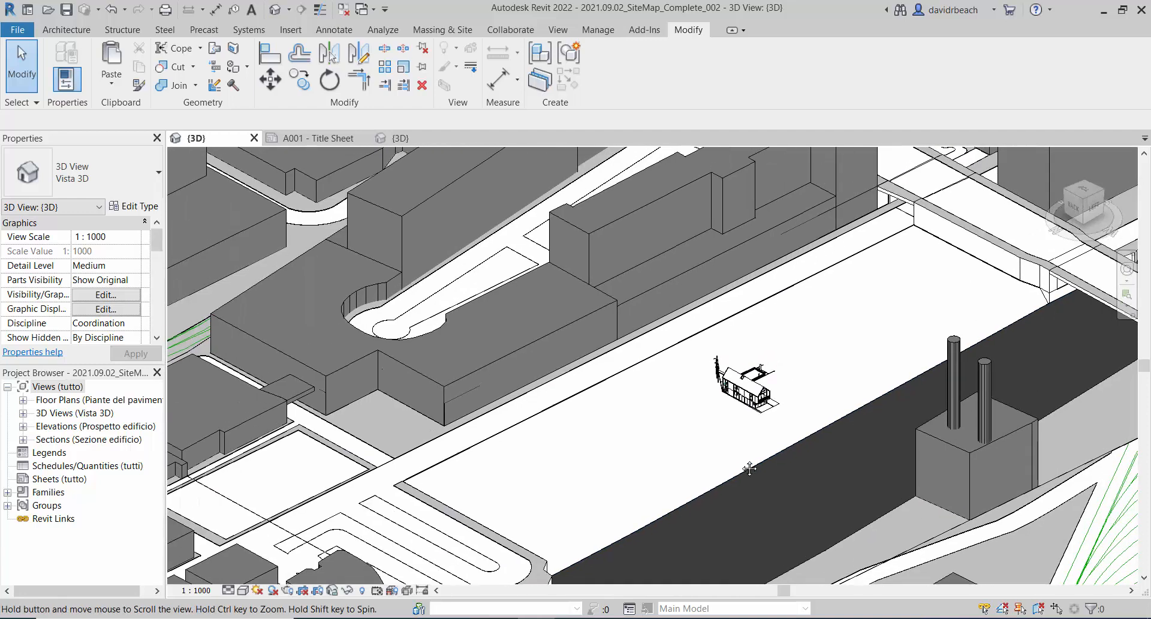
click(742, 386)
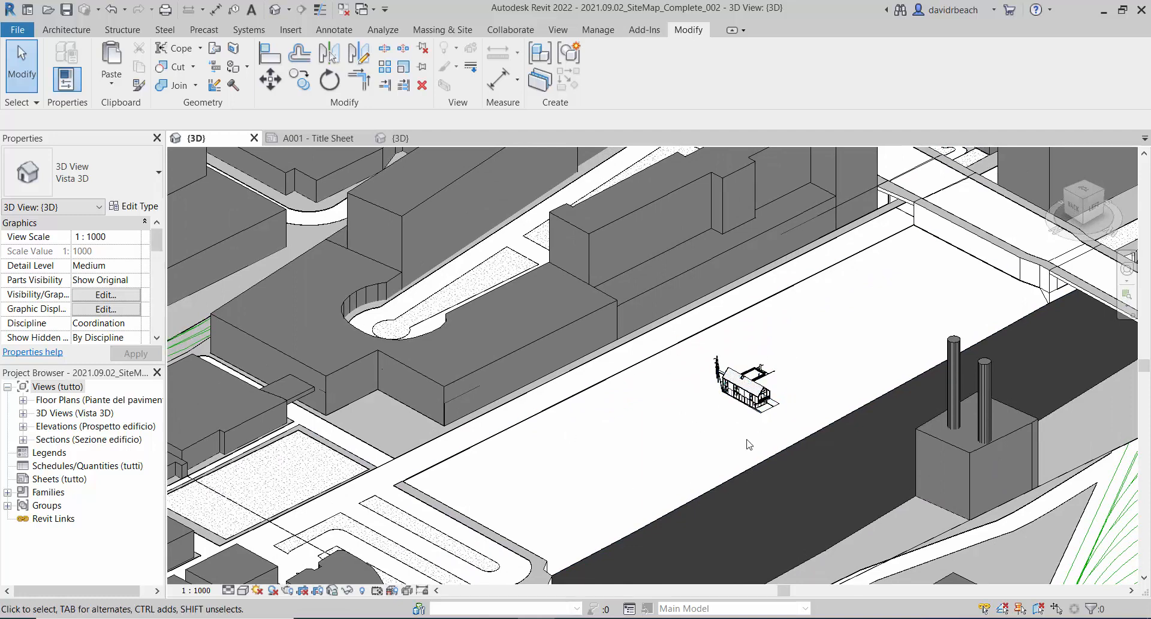
mouse_move(698, 393)
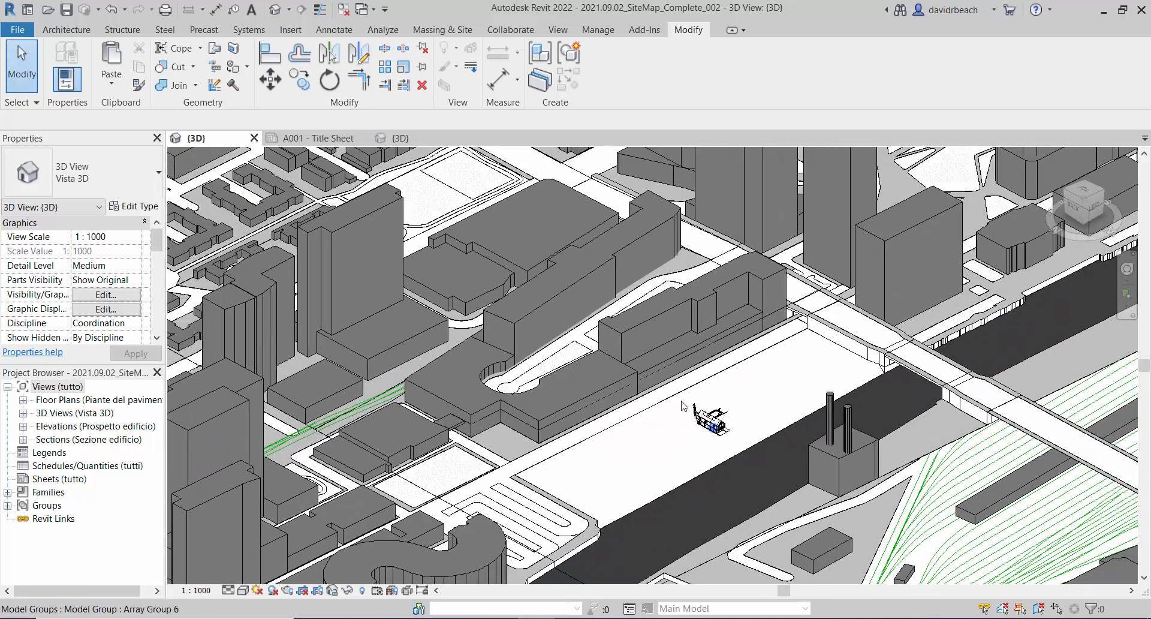
mouse_move(688, 494)
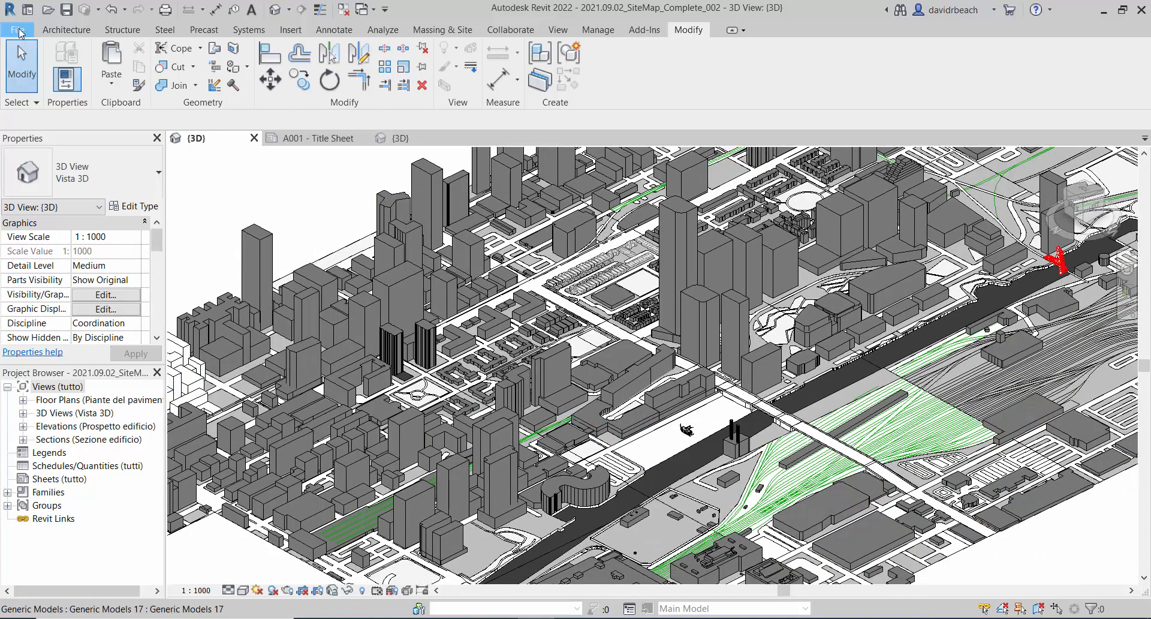
Step: Show the File menu's Export formats, including FBX
click(18, 30)
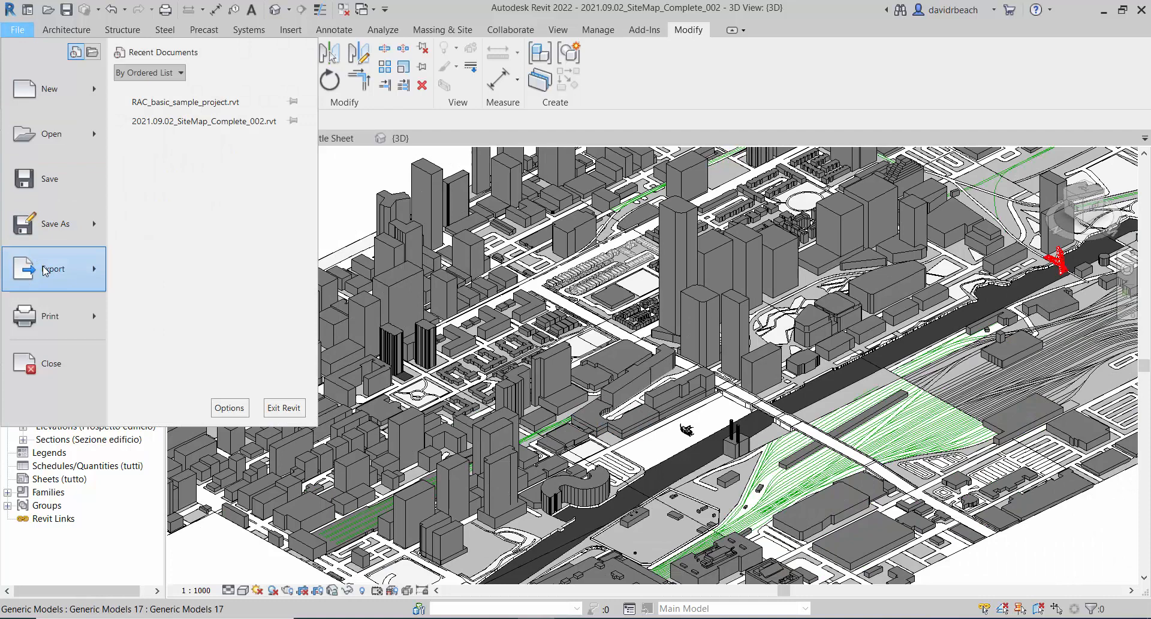
click(52, 268)
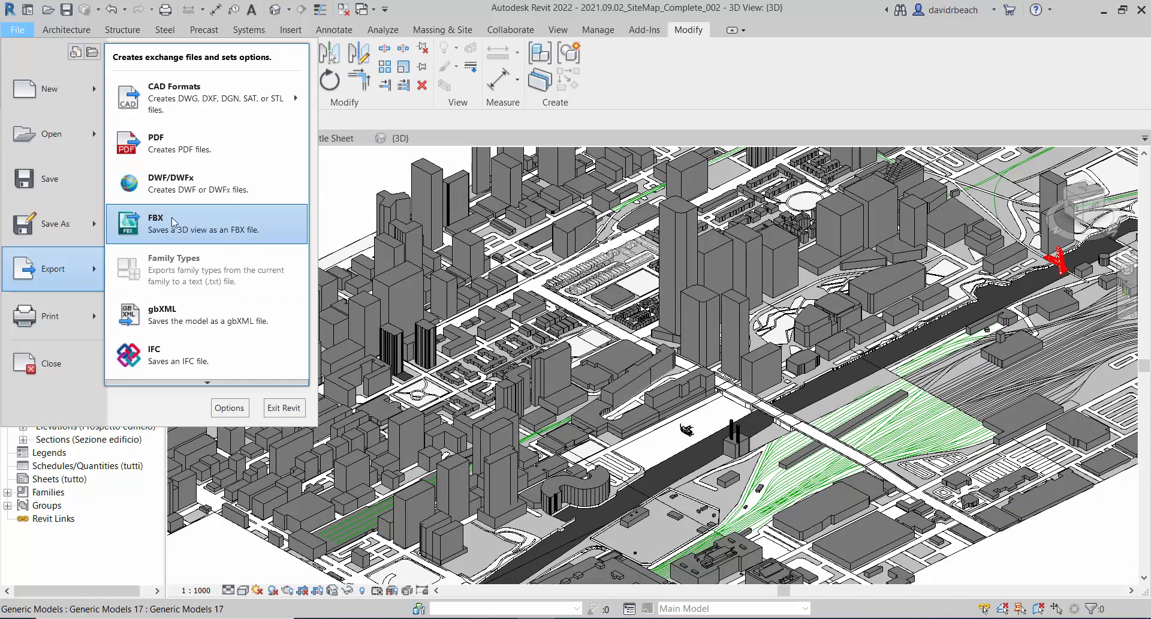
mouse_move(186, 234)
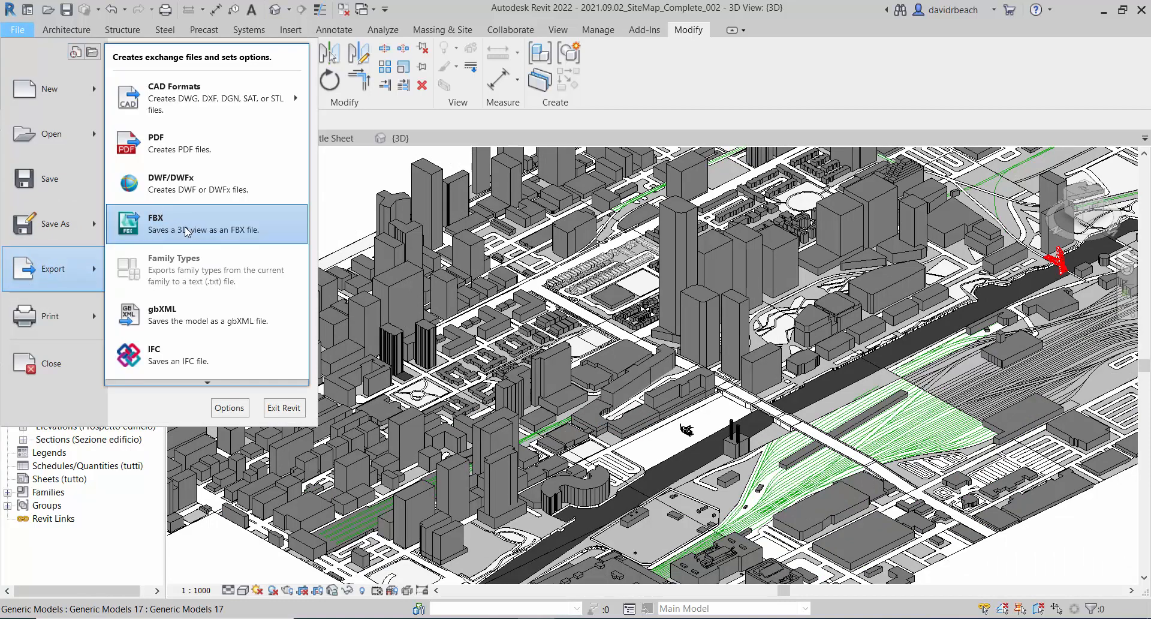
mouse_move(229, 243)
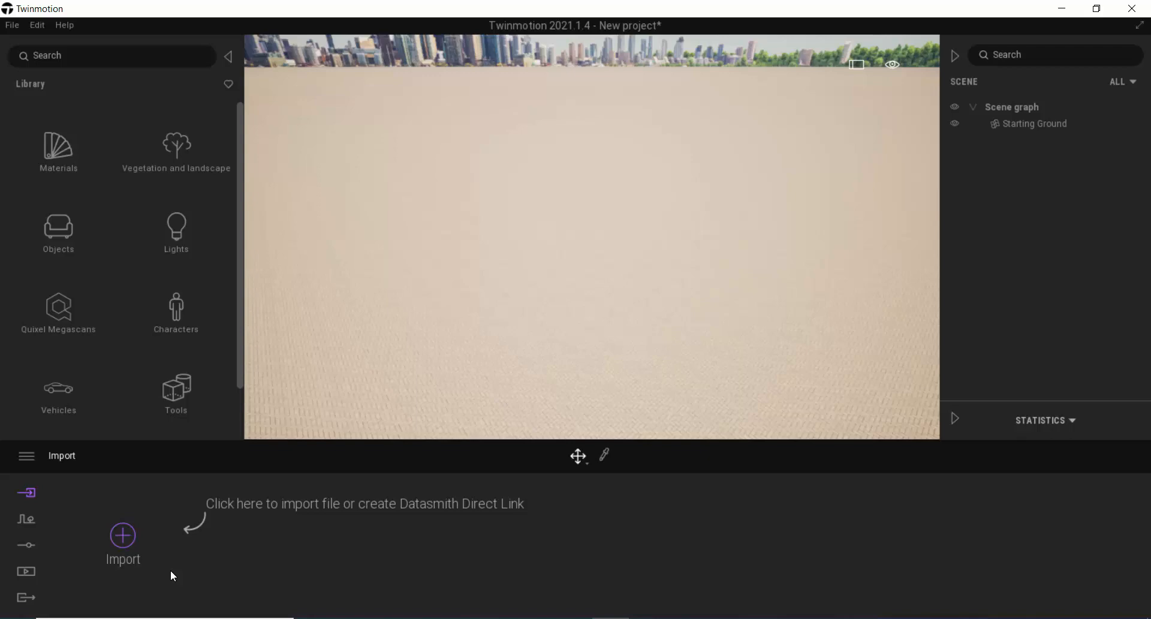
Step: Import the SiteMap FBX file from the Desktop into the Twinmotion scene
click(122, 535)
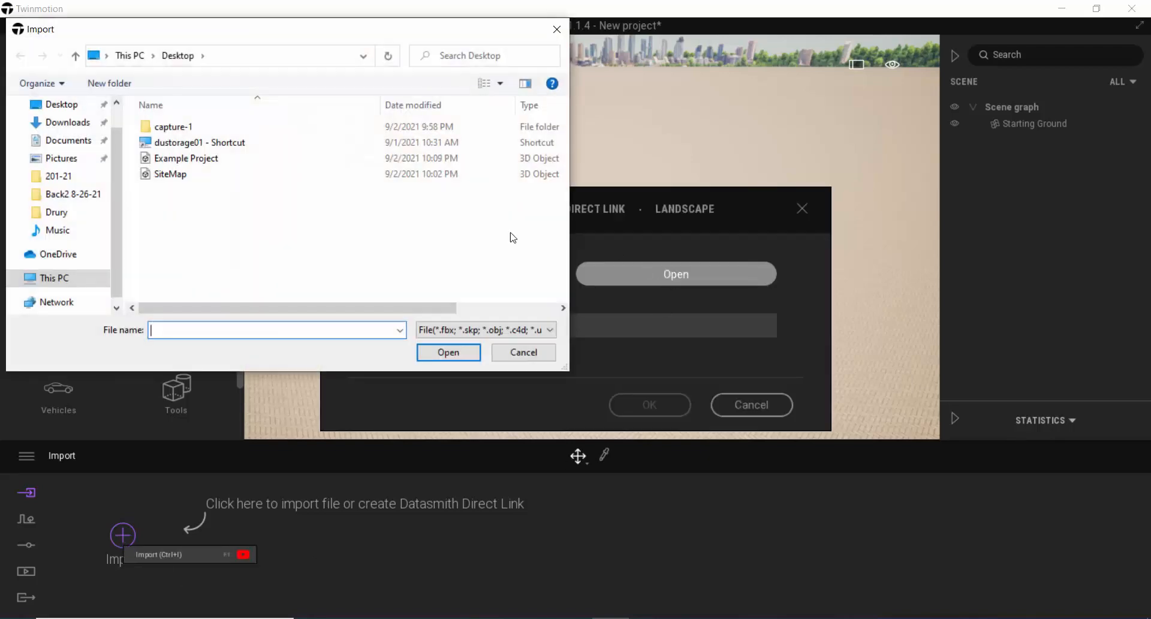
click(170, 174)
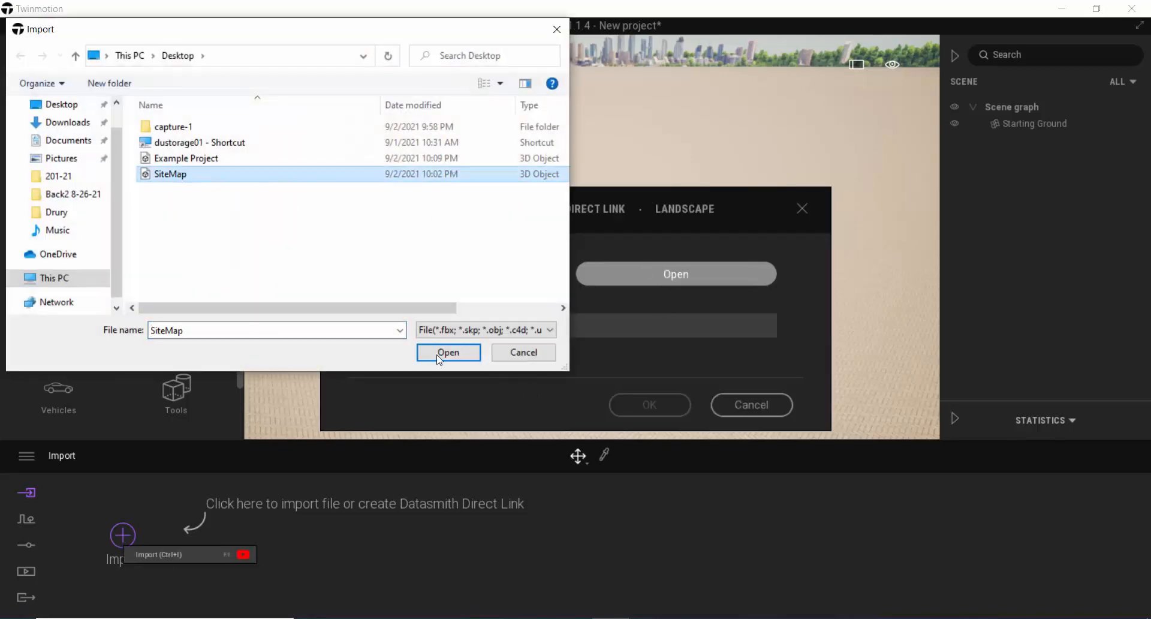
click(448, 353)
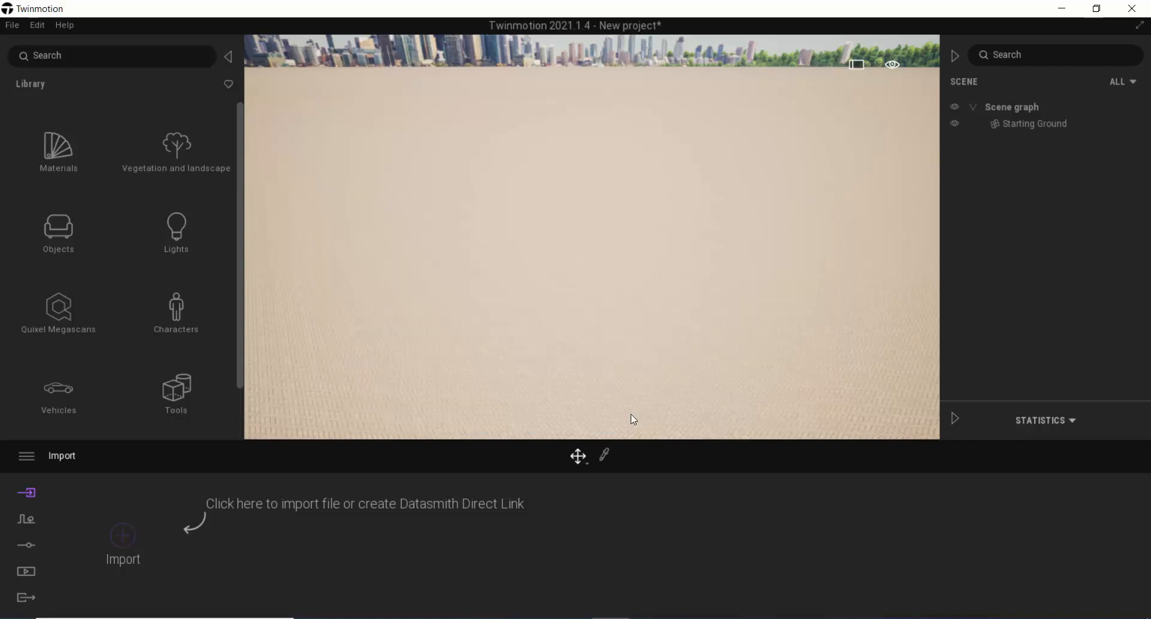
click(123, 536)
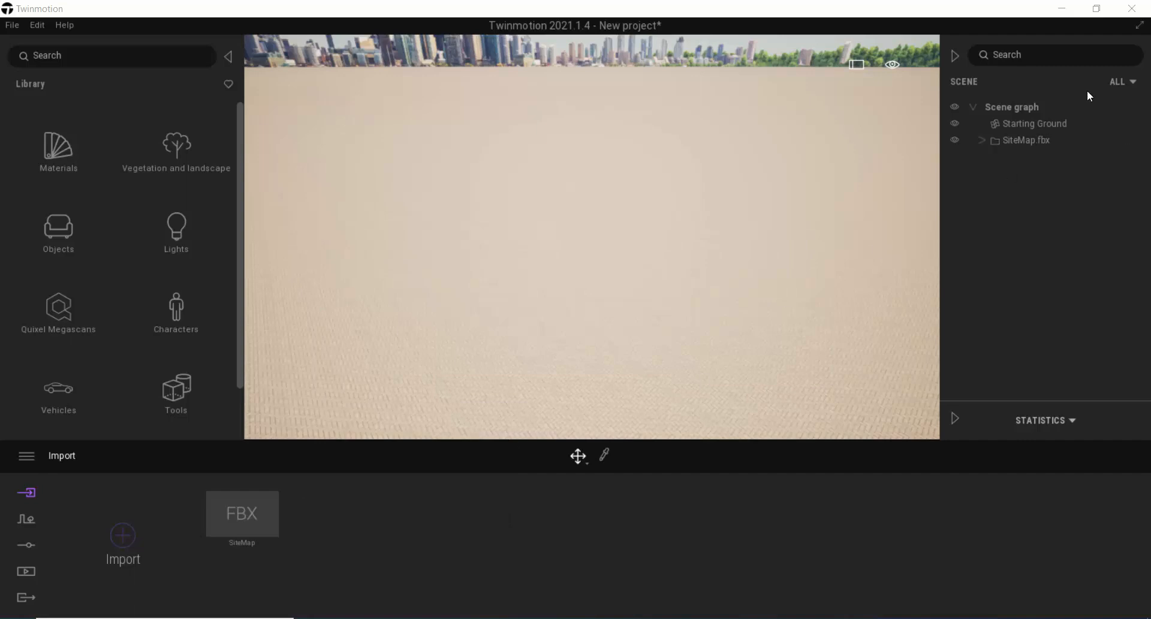
Step: Select SiteMap.fbx and use the viewport display options to view the city up close
click(1026, 140)
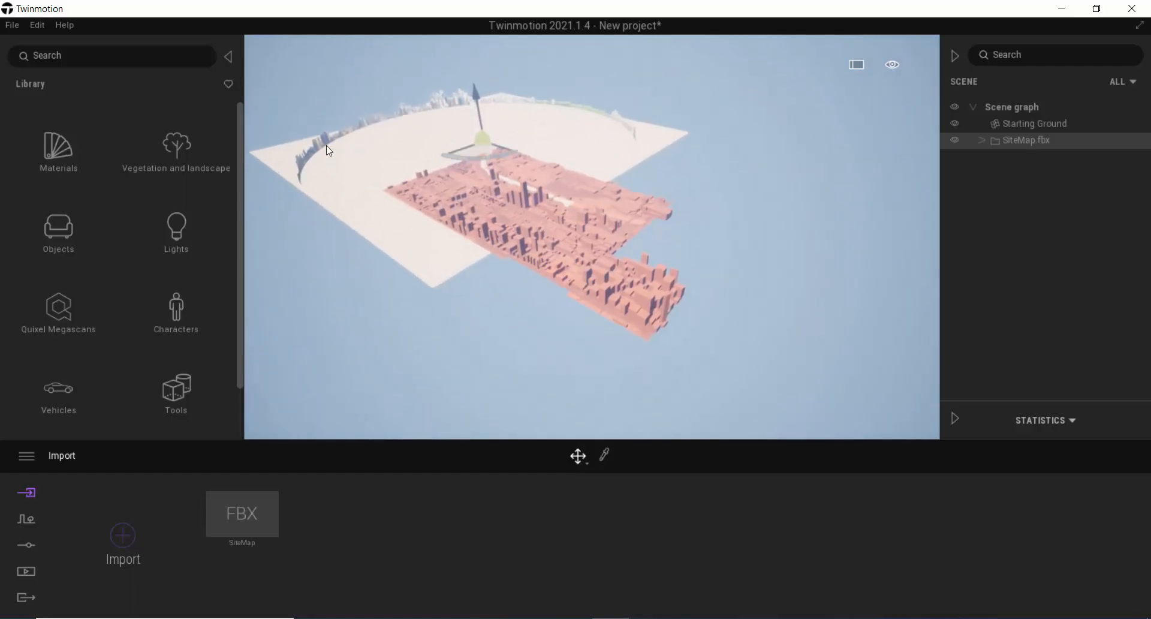
mouse_move(625, 276)
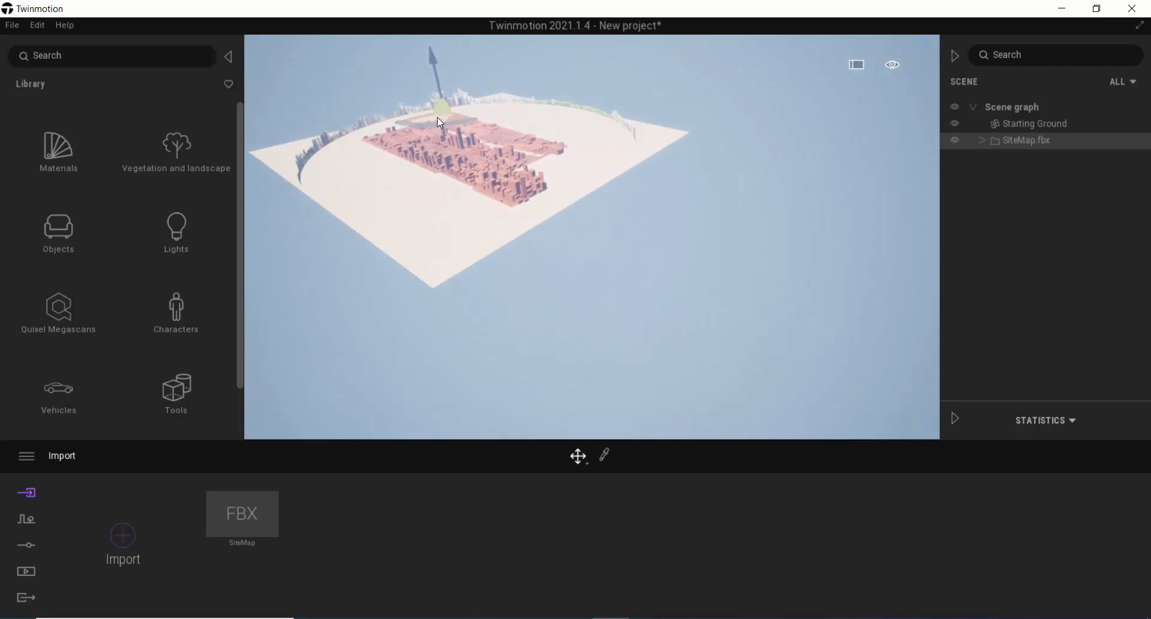
click(893, 65)
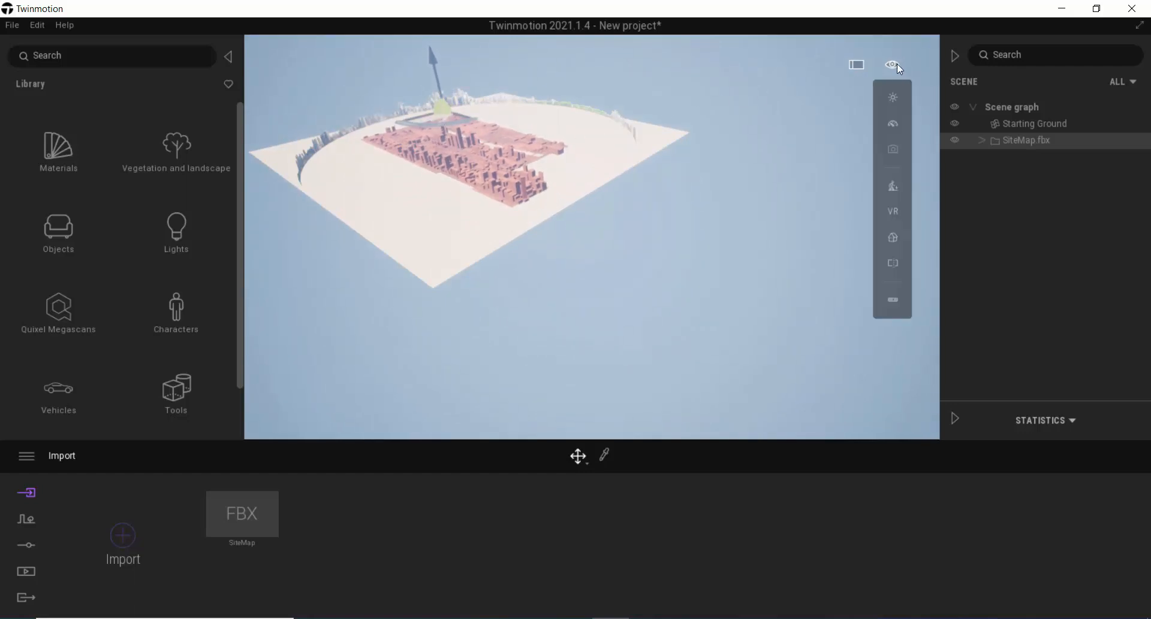
mouse_move(893, 124)
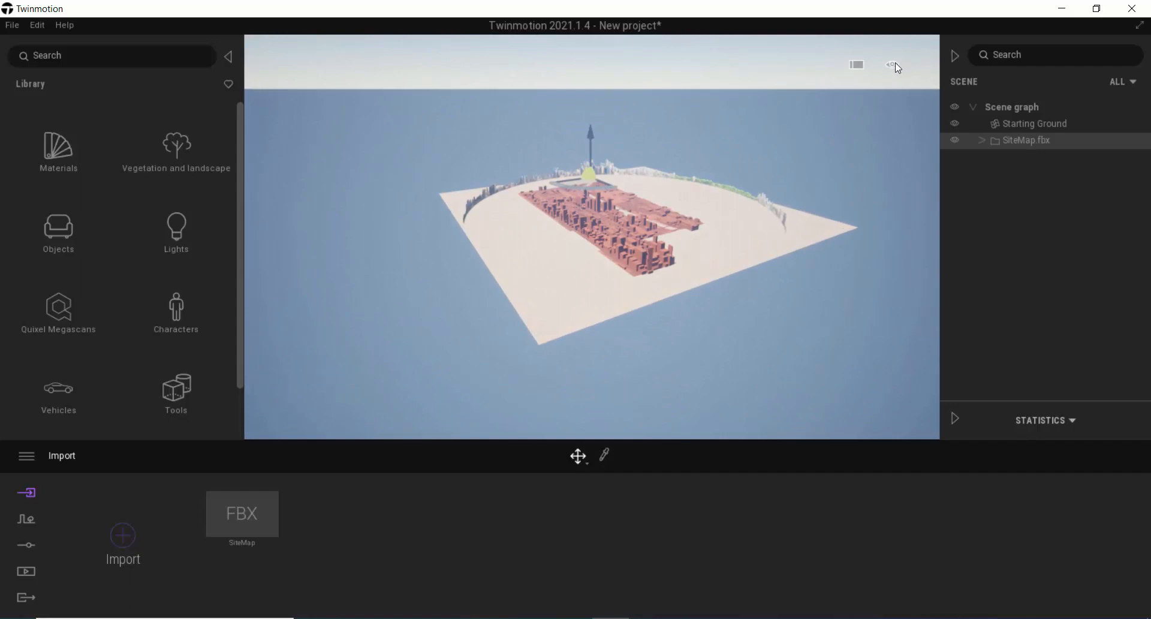
click(892, 65)
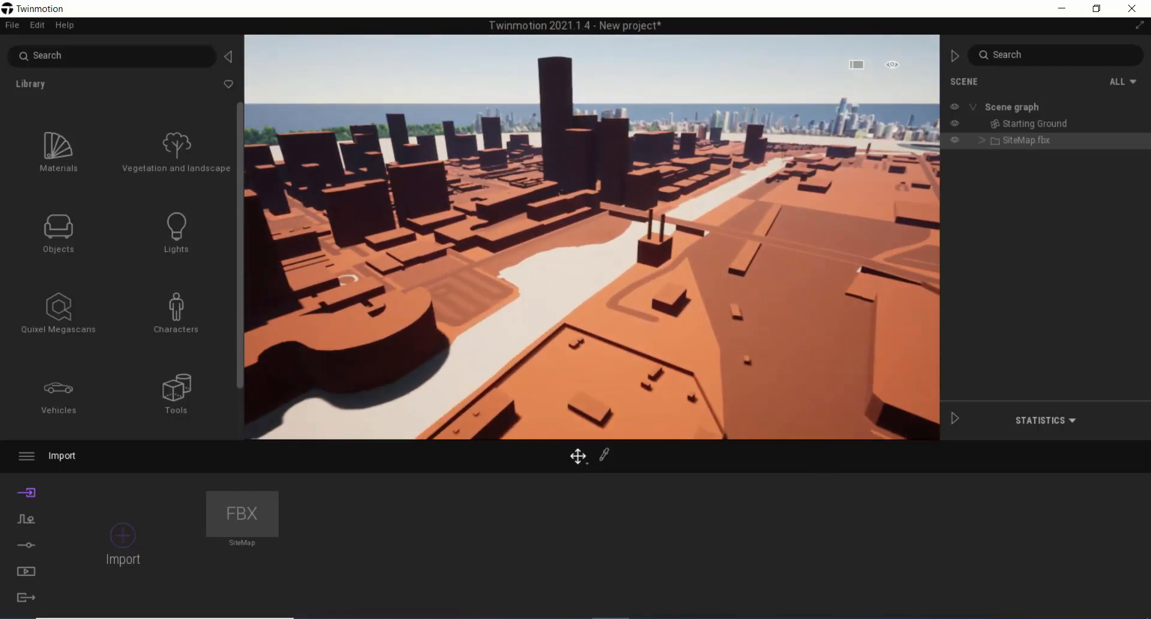
Step: Use the viewport display options to view the river corridor more closely from above
click(893, 65)
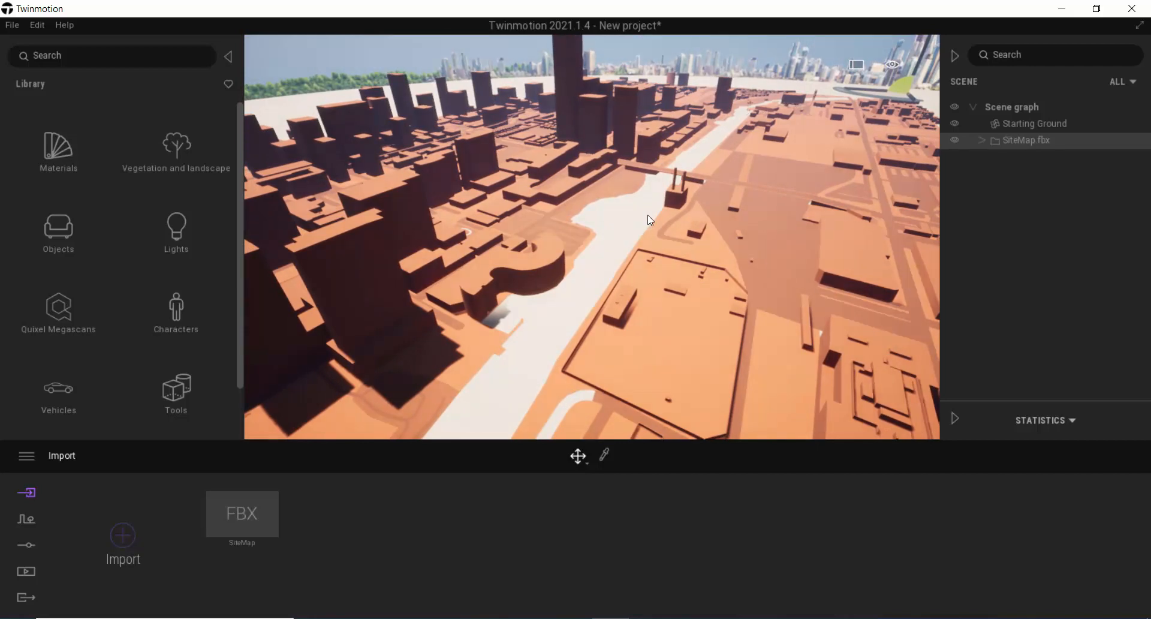
mouse_move(808, 91)
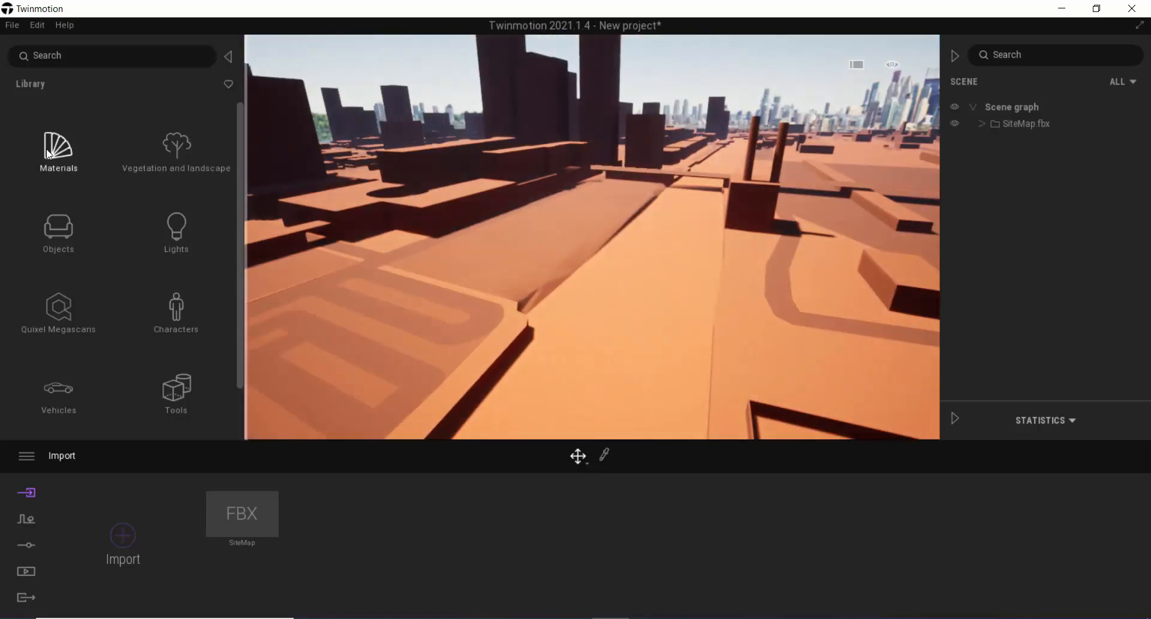
Step: Set the River 01 water's flow direction to about 174° from the materials library
click(58, 147)
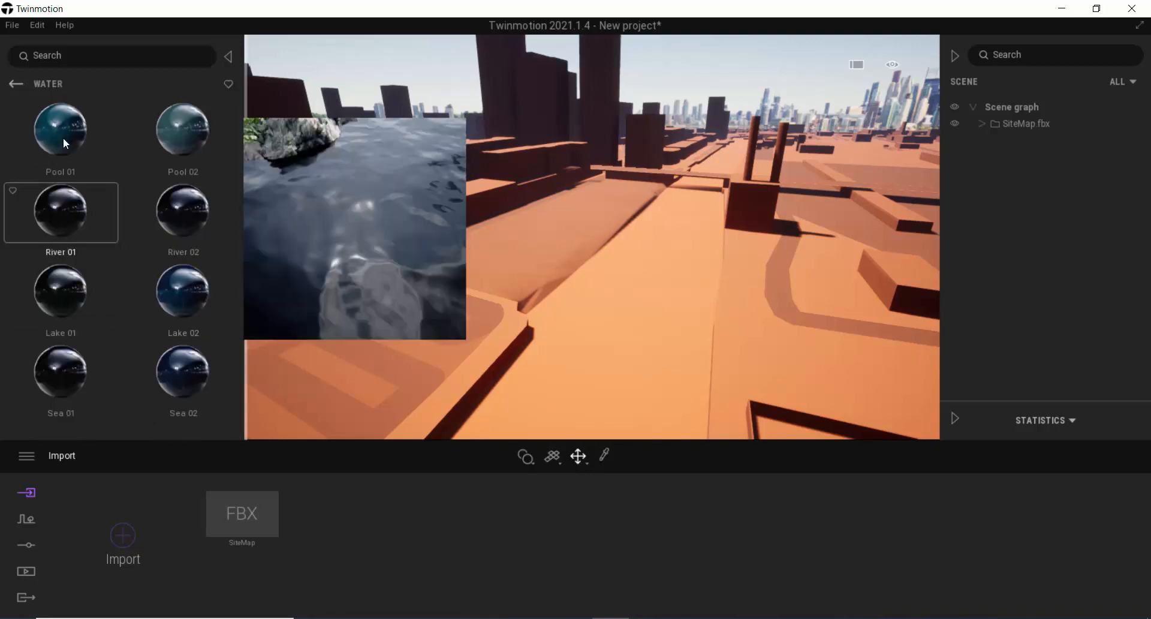
mouse_move(133, 249)
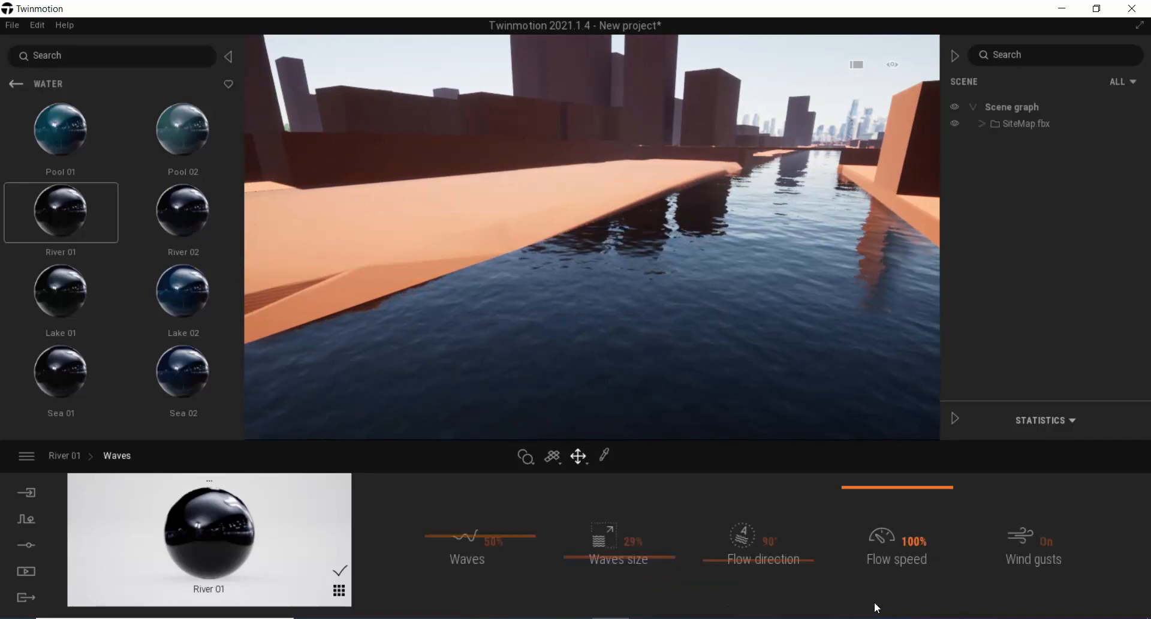
drag(760, 559, 786, 560)
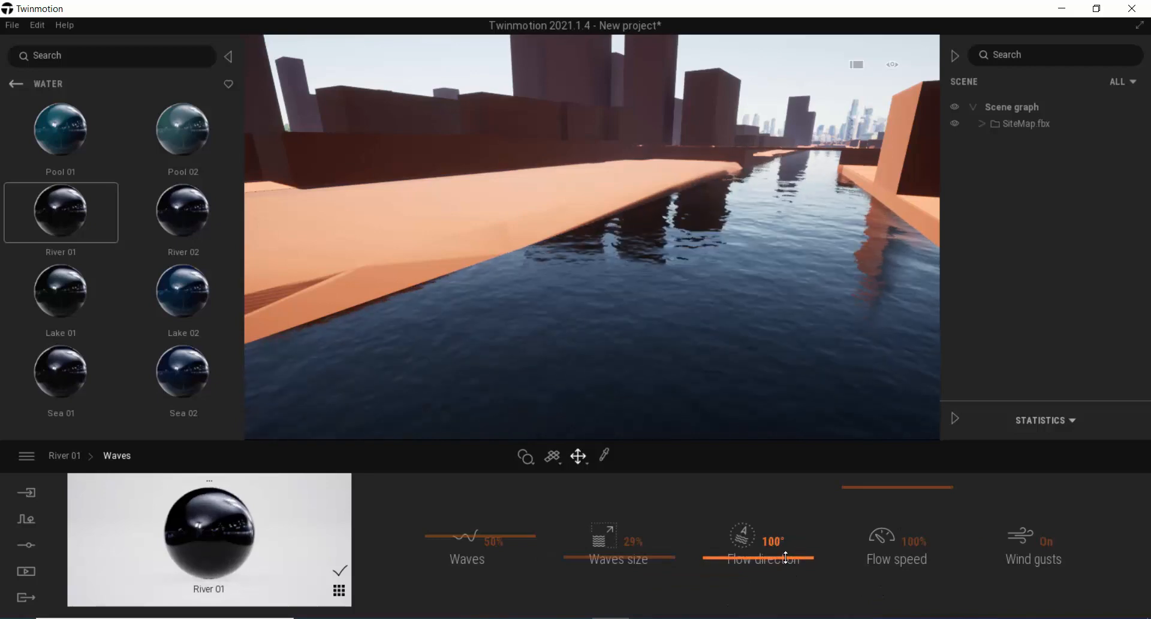
drag(764, 548, 790, 547)
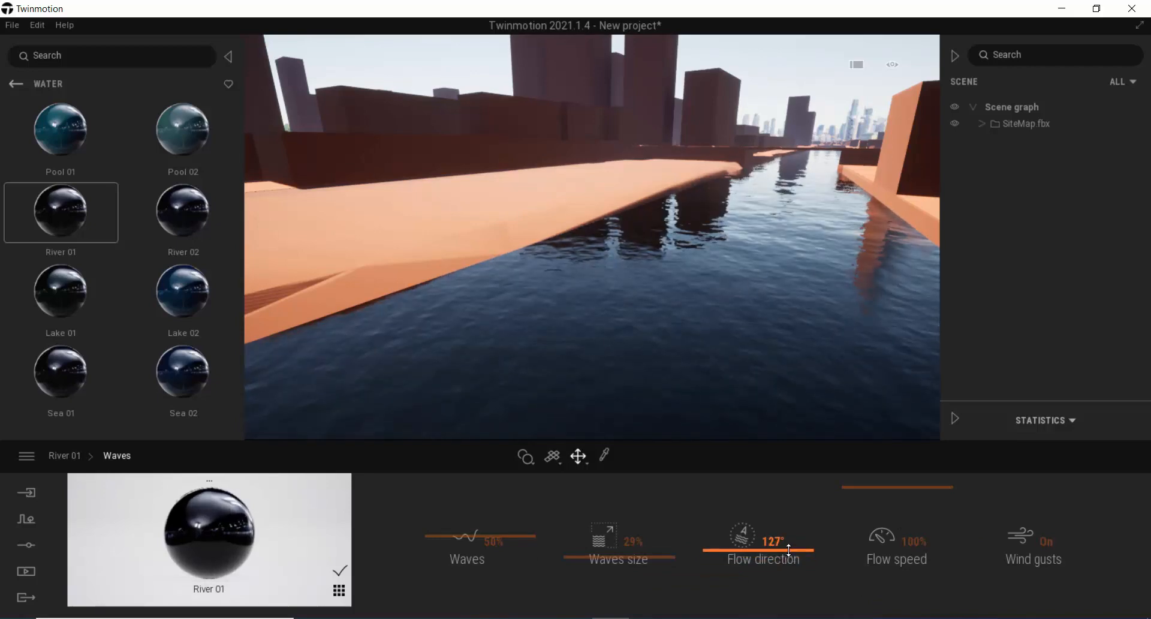
drag(789, 547, 797, 547)
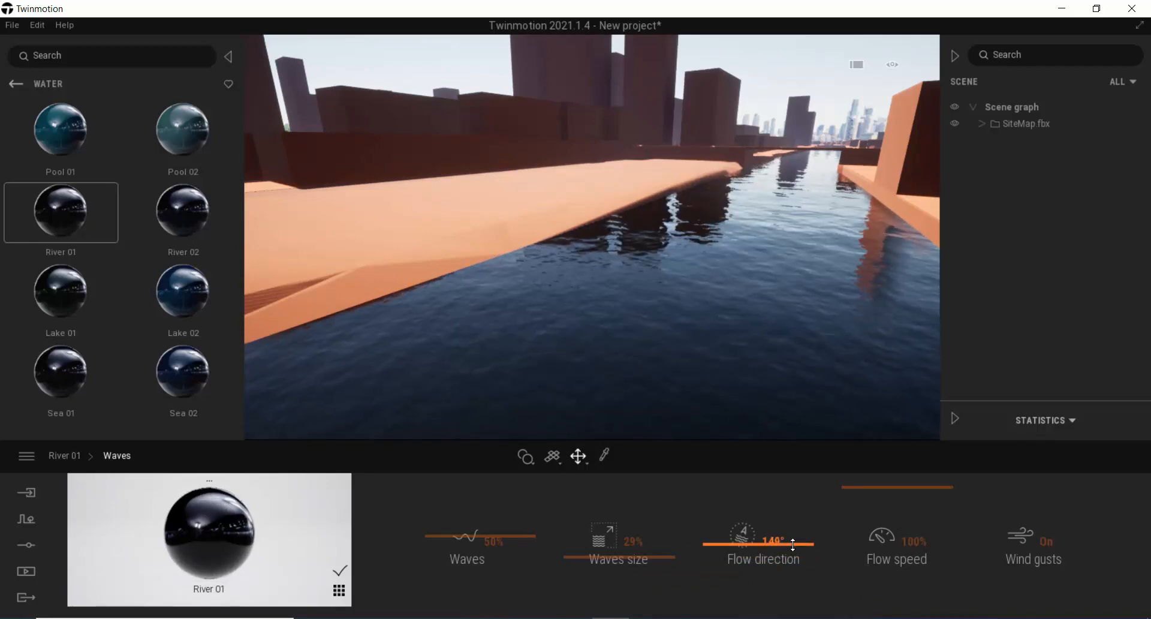
drag(774, 541, 792, 542)
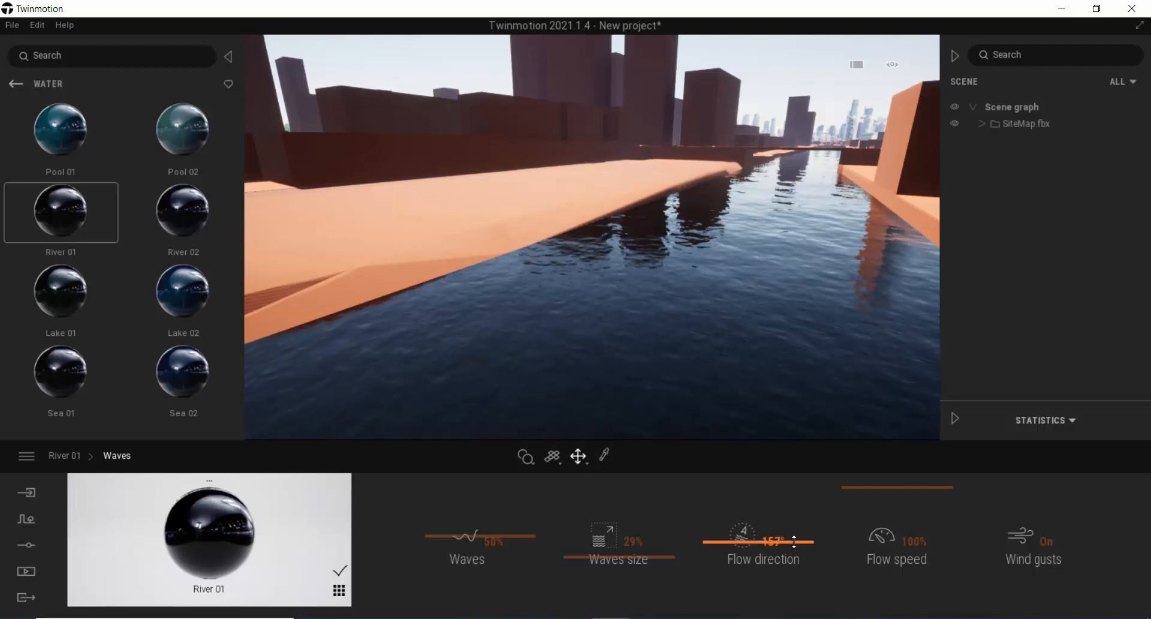
drag(760, 542, 797, 542)
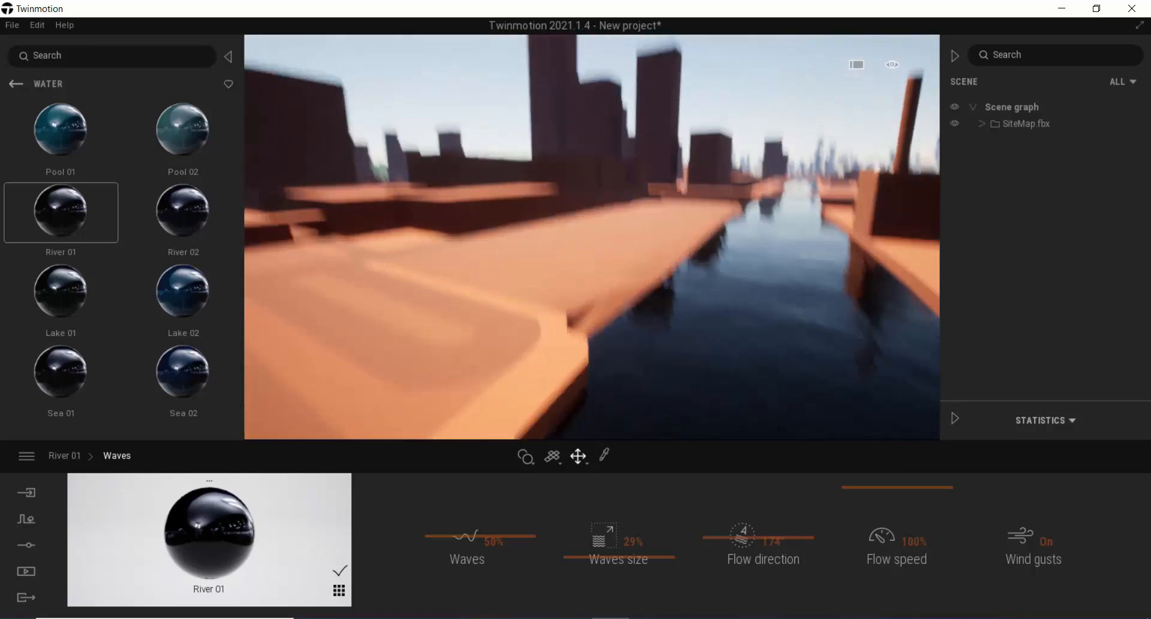
Step: Apply Plaster coating 02 from Wall coverings to the city buildings and edit its settings
click(14, 84)
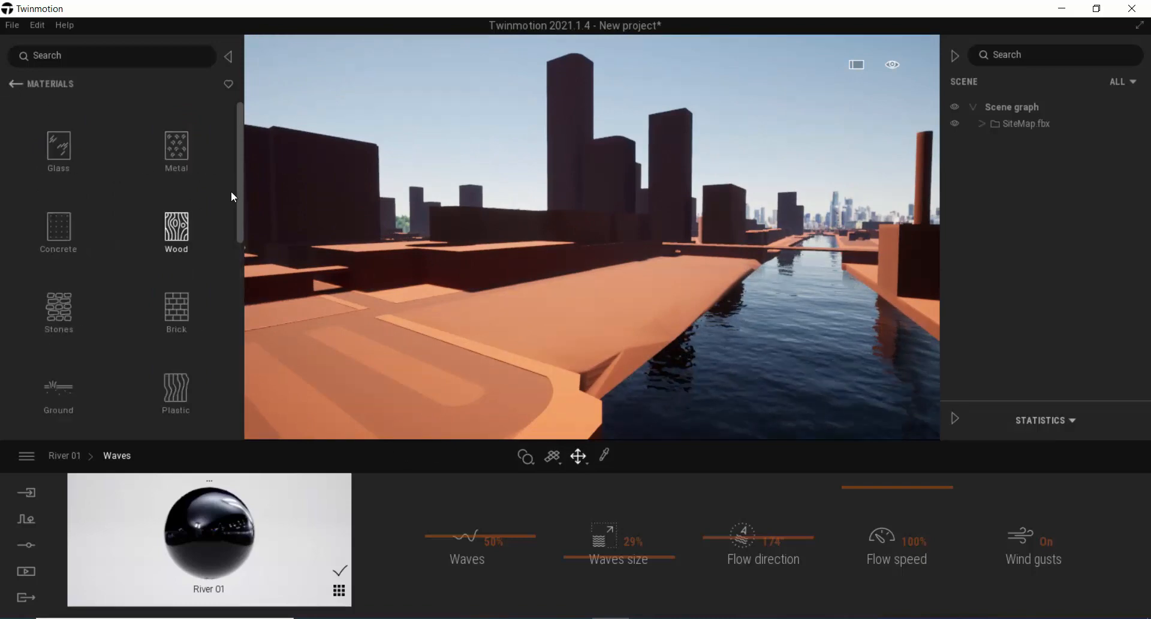
scroll(down, 3)
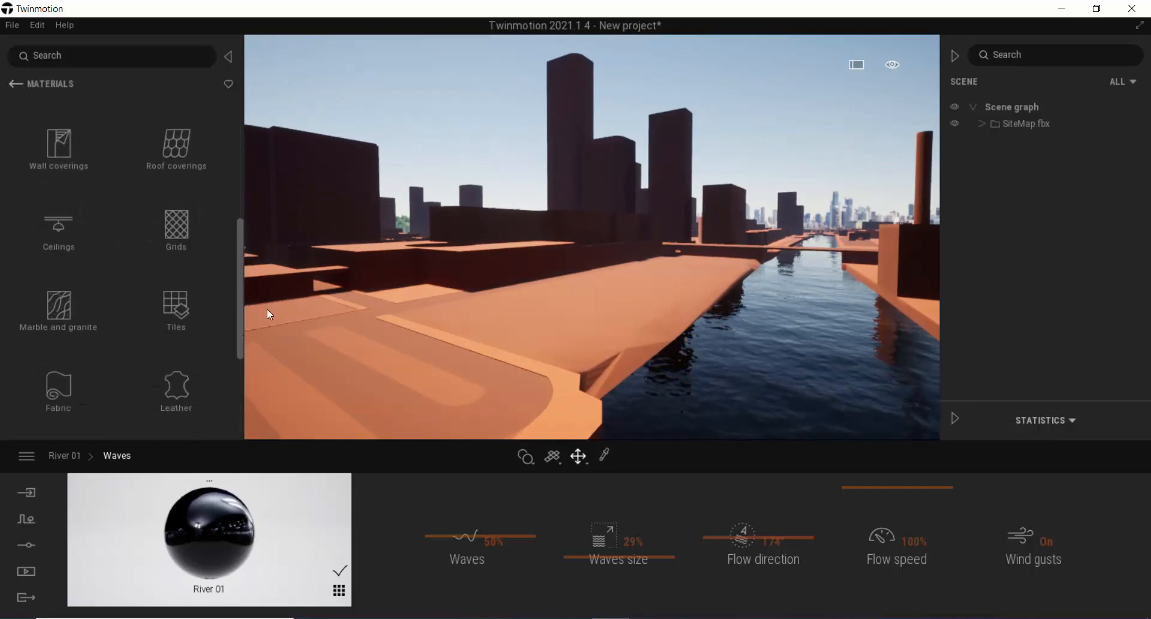
scroll(down, 3)
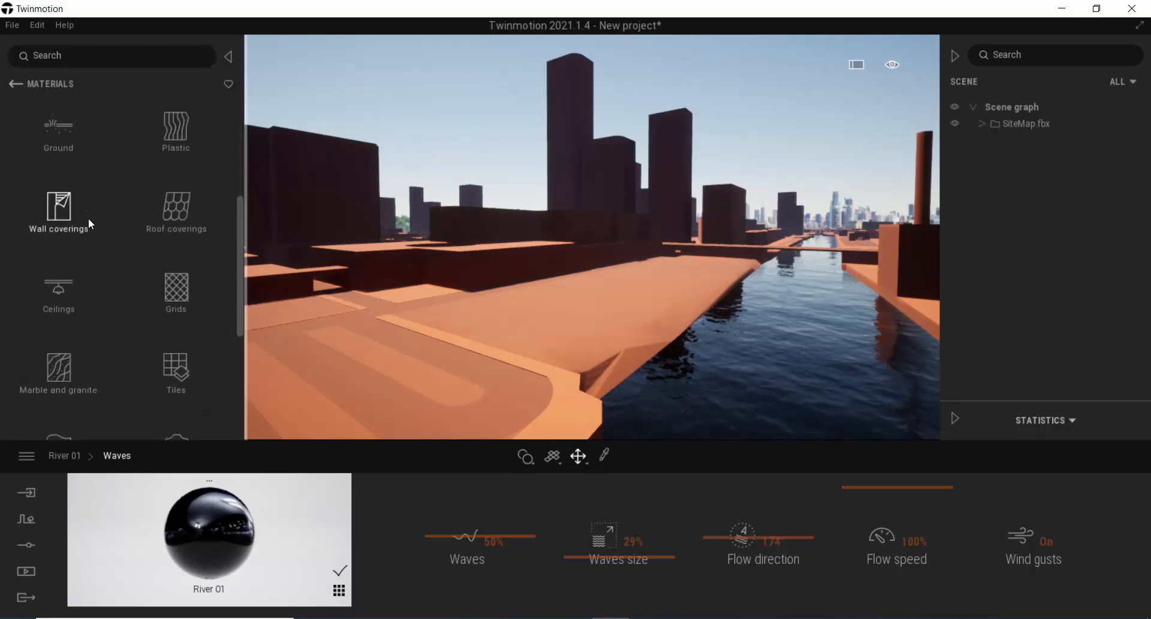
click(58, 212)
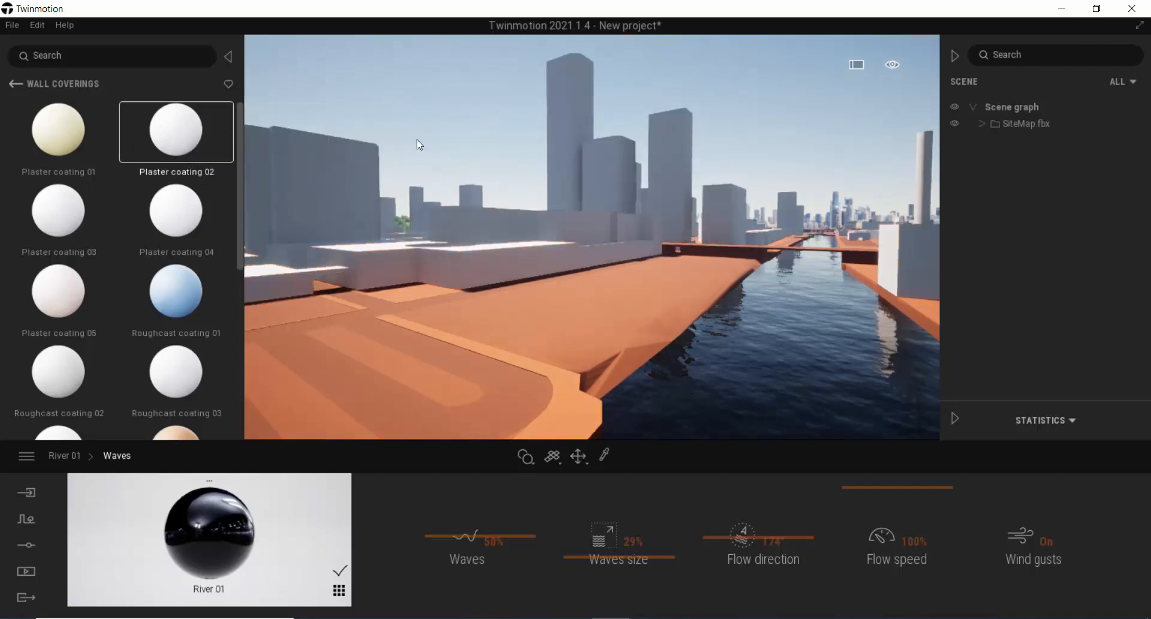
click(176, 131)
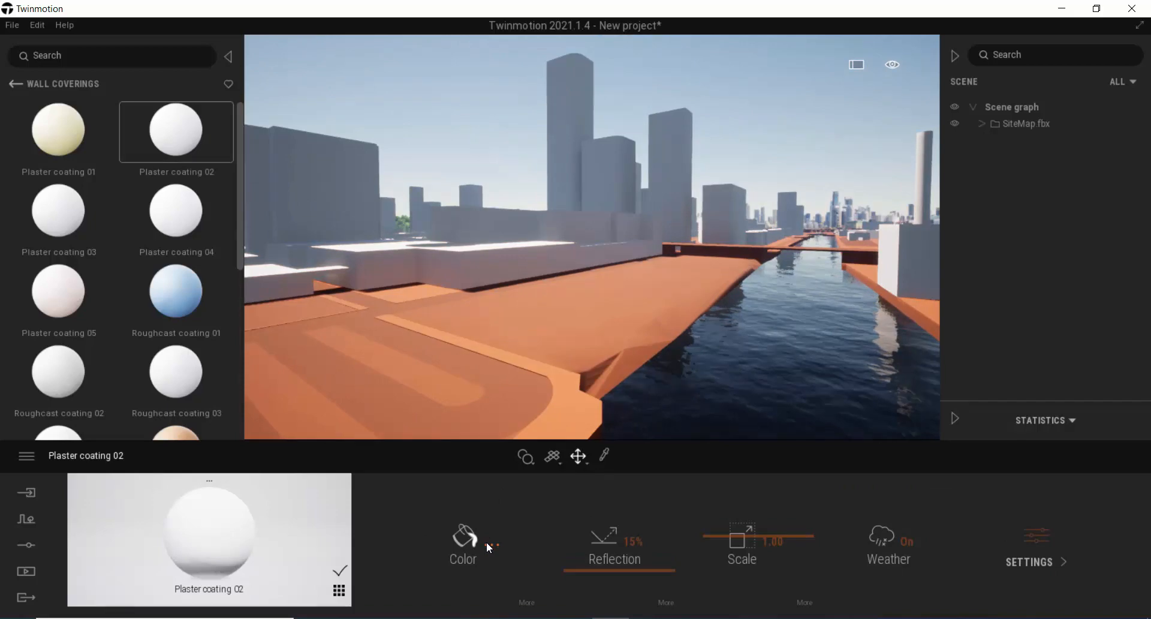
Step: Tint the buildings' plaster a warm off-white (F5EEE9)
click(463, 540)
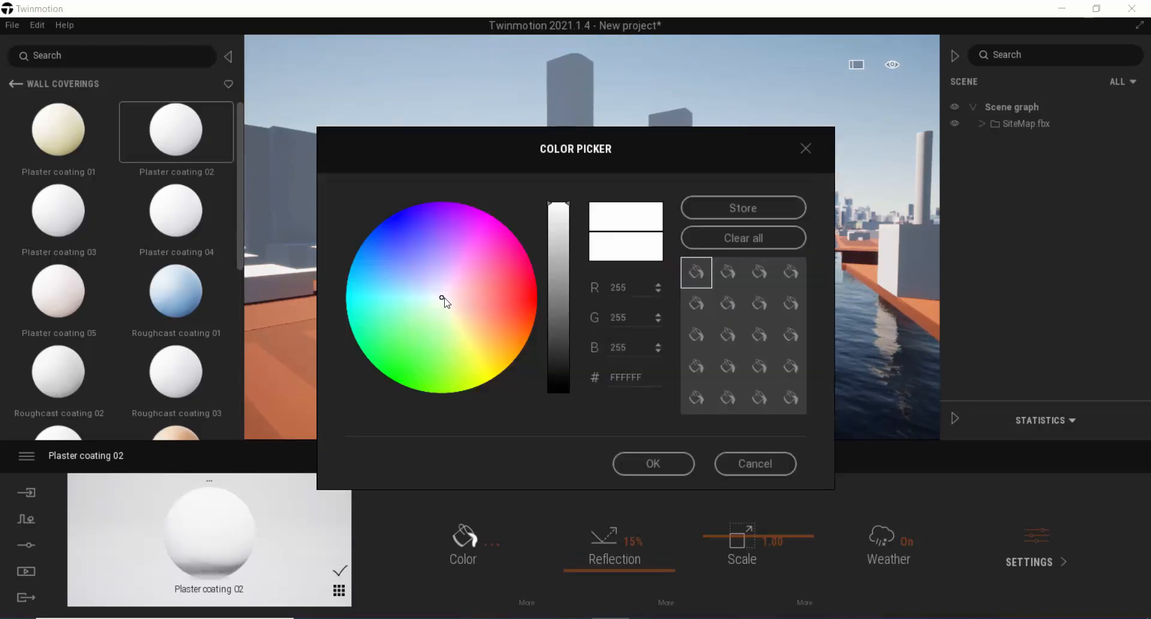
click(446, 303)
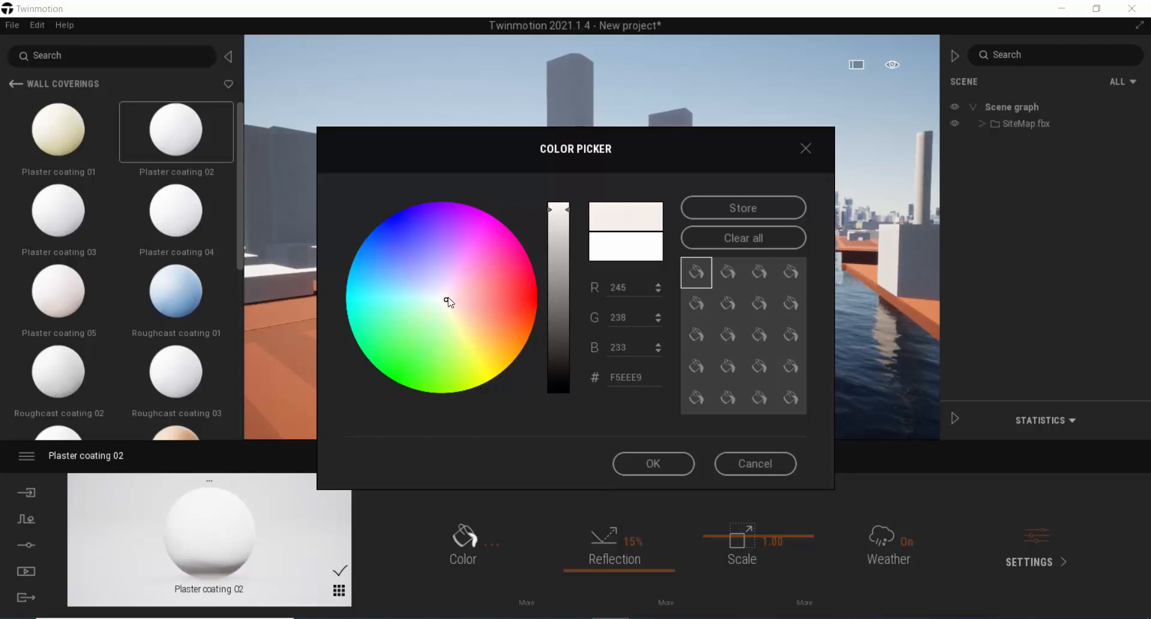
click(449, 301)
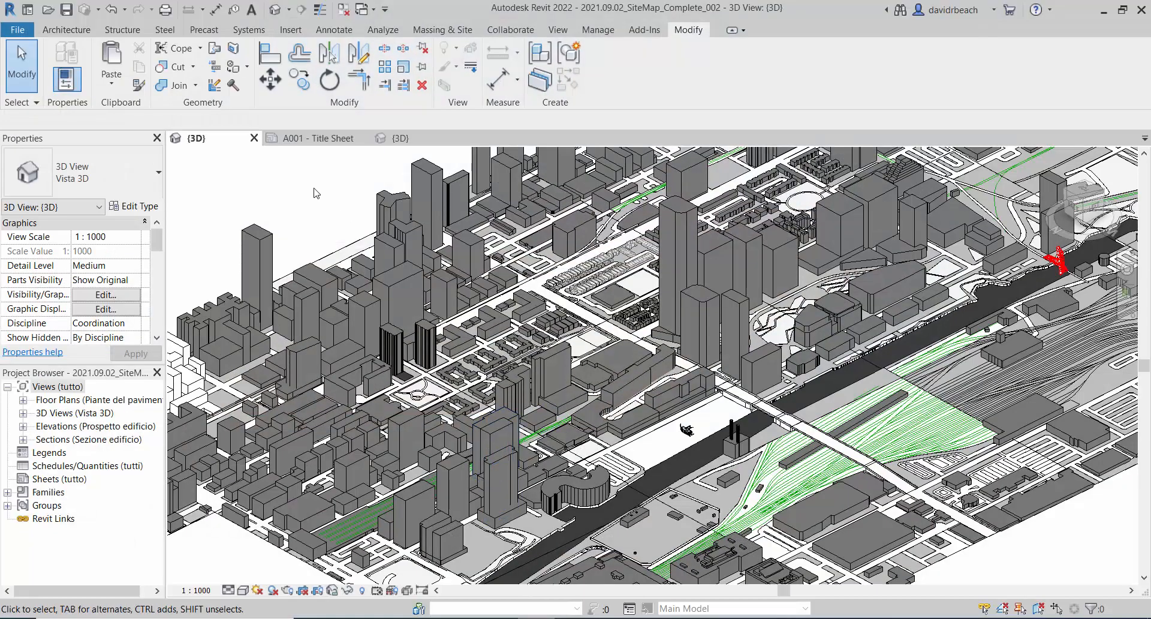
Step: Switch from Revit back to the Twinmotion city project
click(401, 138)
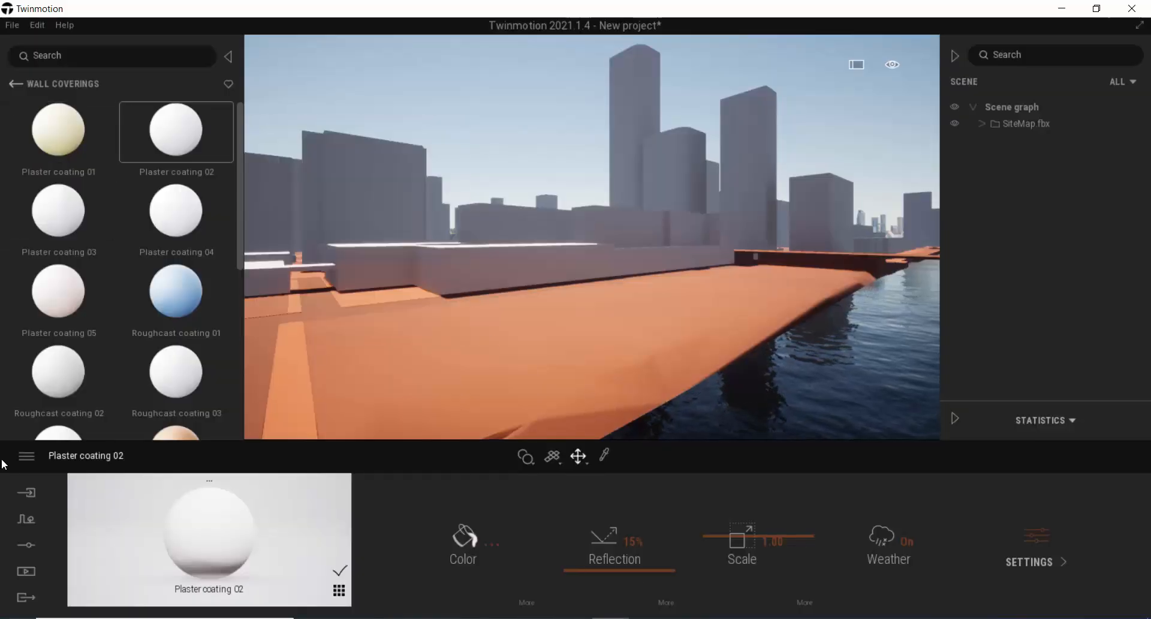
Step: Import the Example Project FBX file into the scene
click(26, 492)
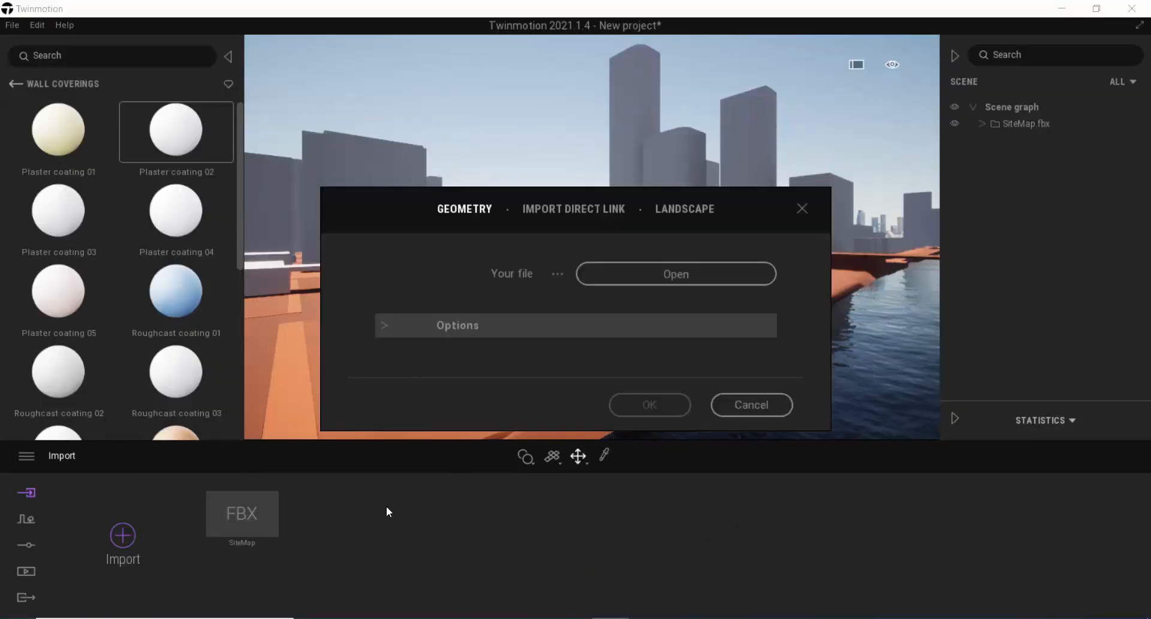
click(675, 272)
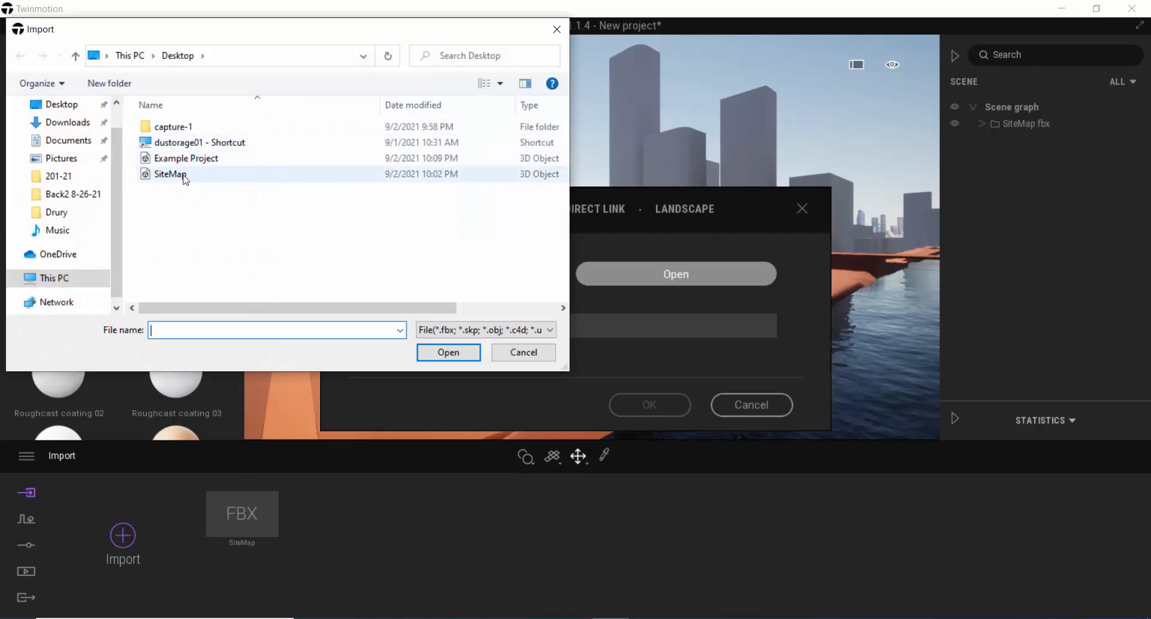
click(186, 158)
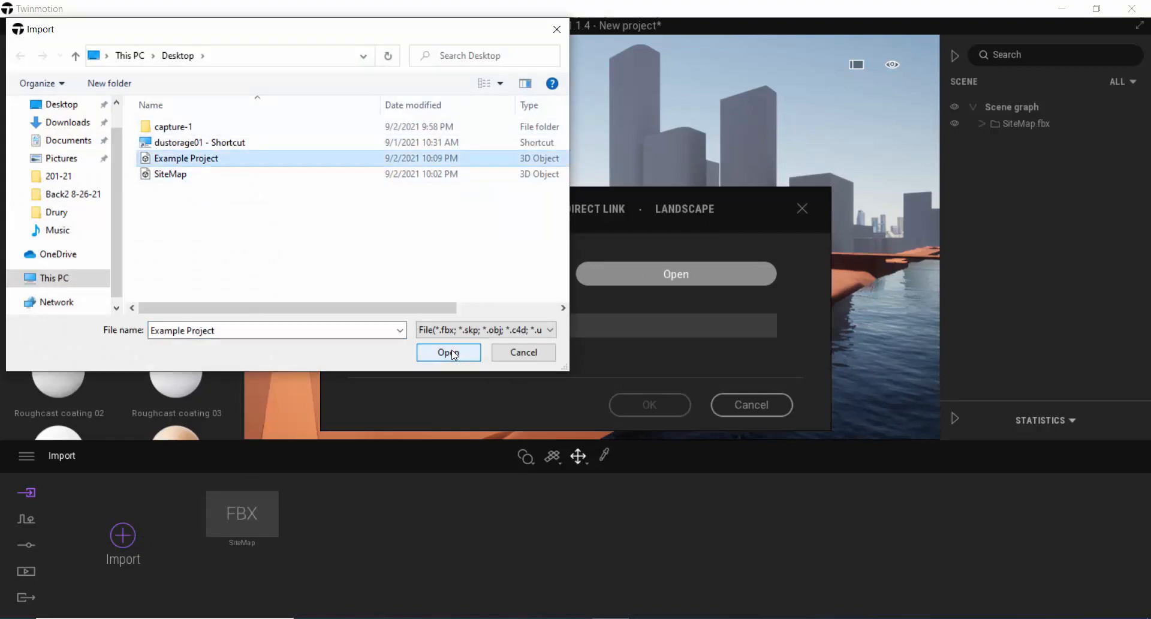
click(448, 353)
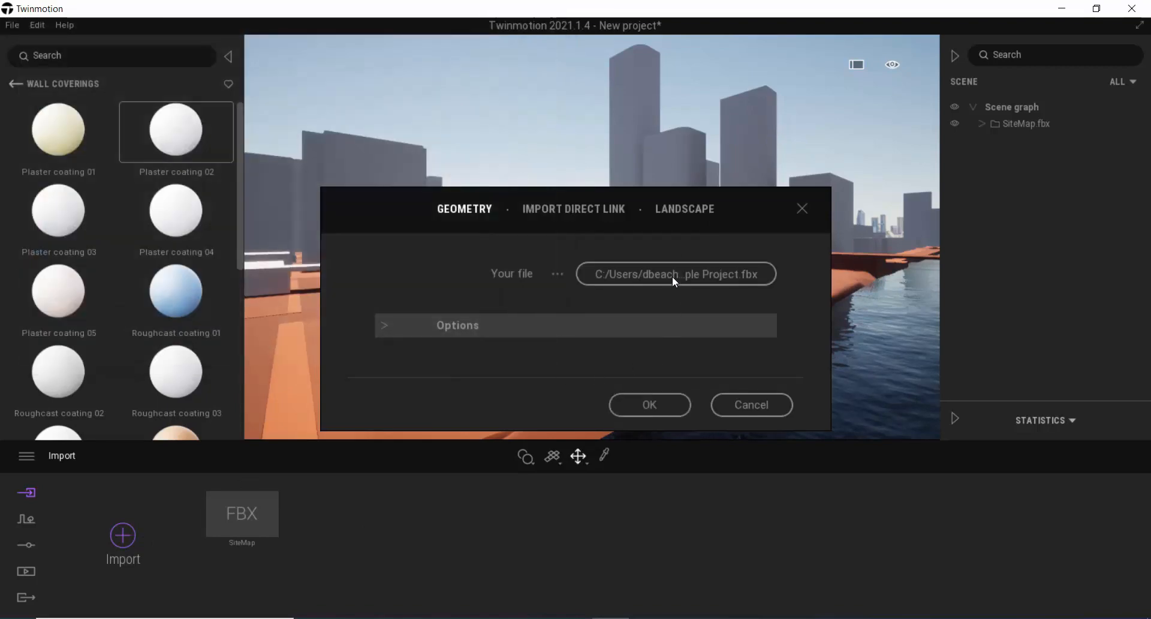
click(649, 405)
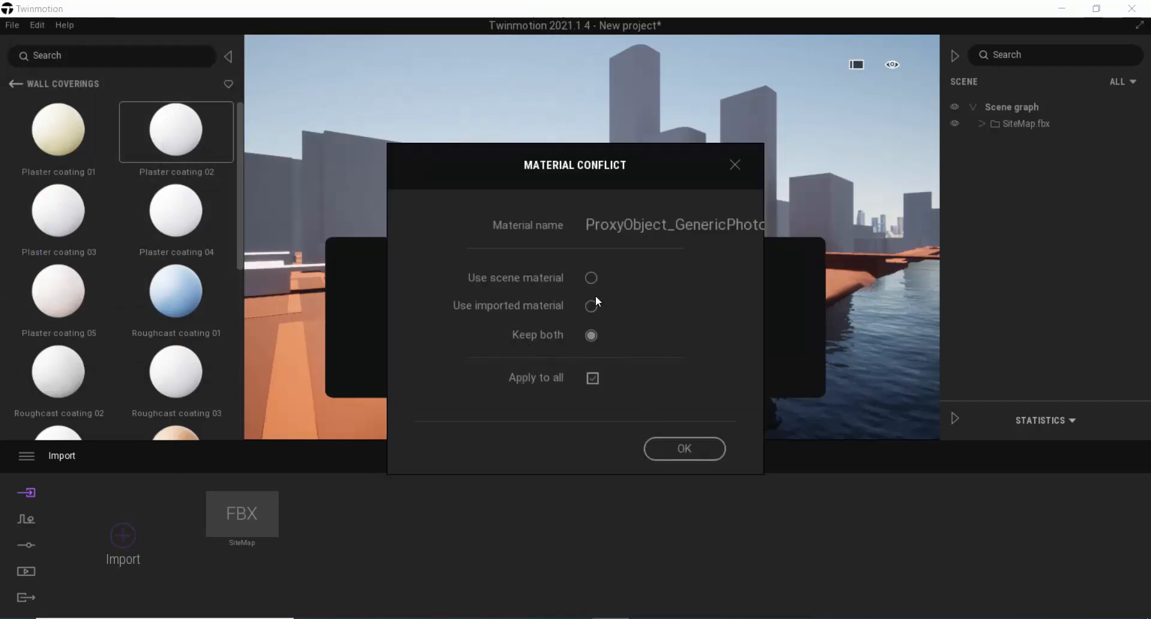
Step: Resolve the material conflict by keeping both scene and imported materials
click(591, 278)
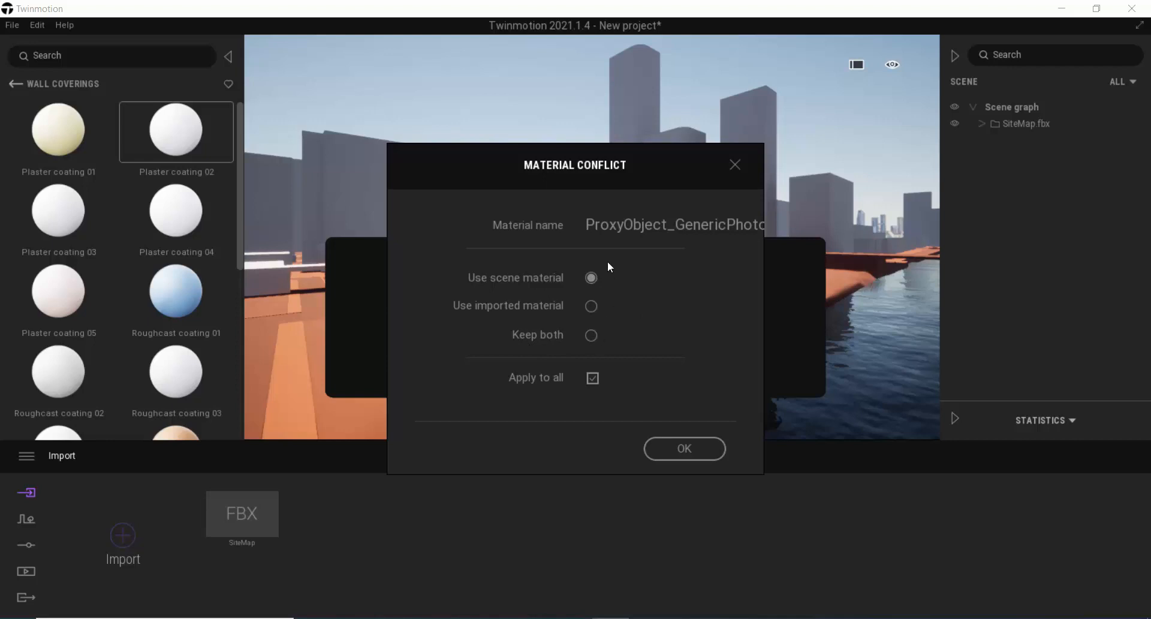
mouse_move(512, 351)
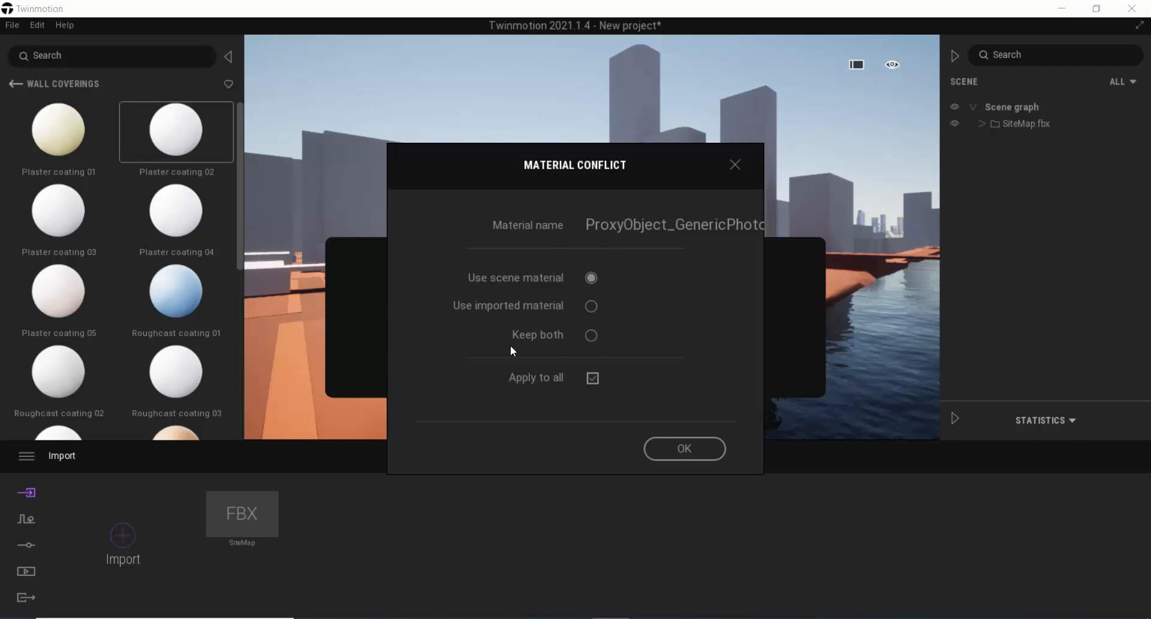
click(591, 335)
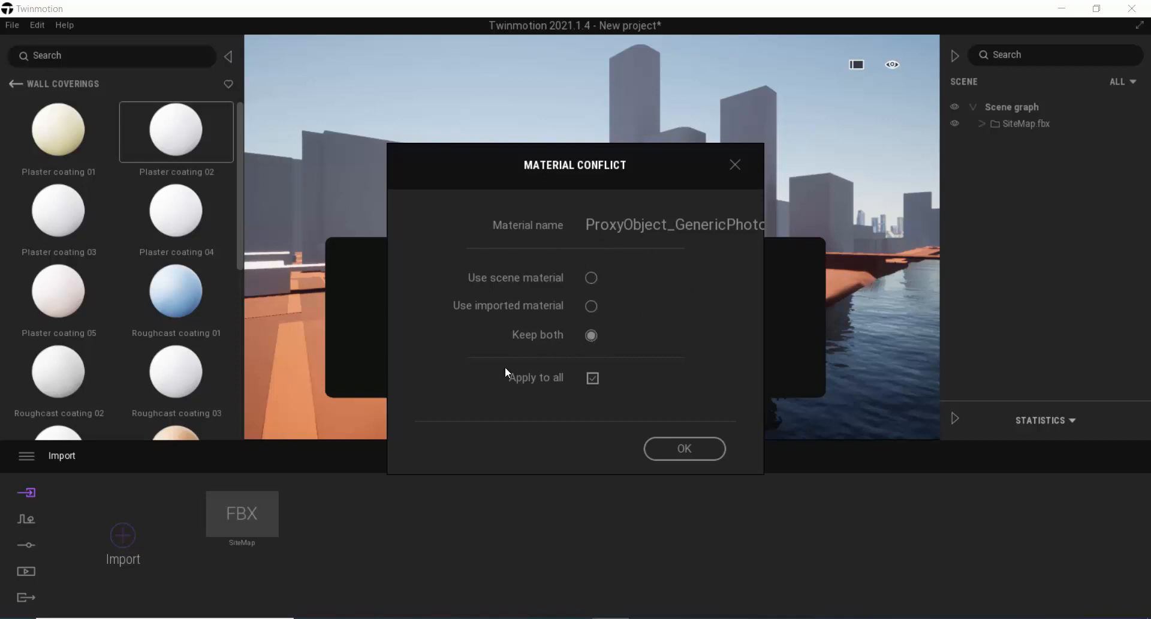
mouse_move(684, 474)
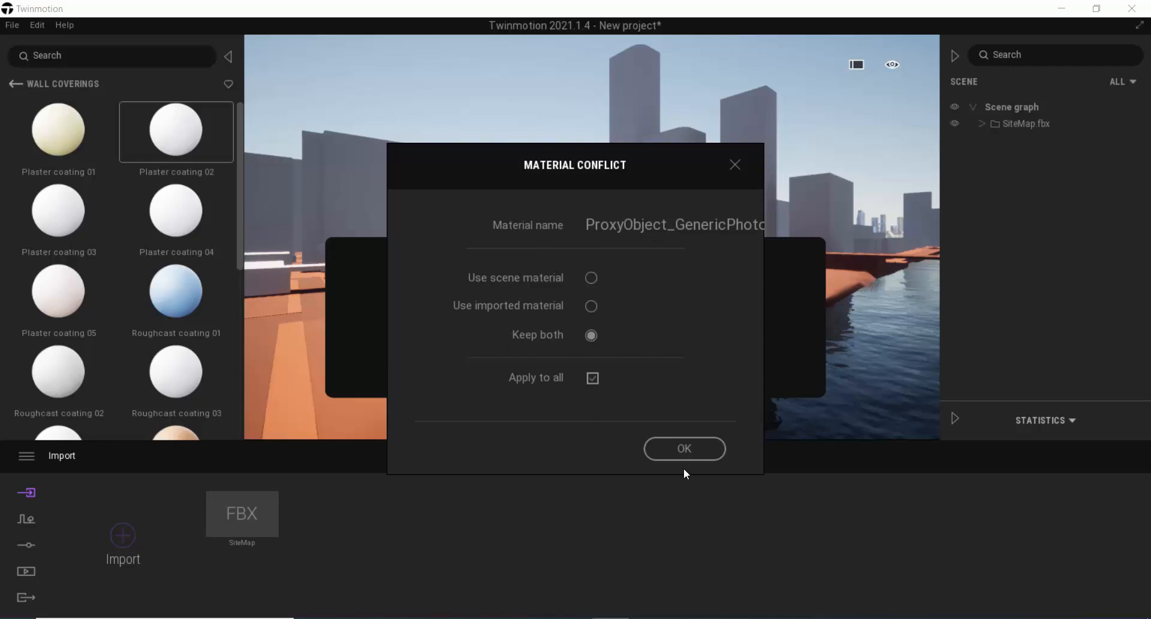
mouse_move(693, 454)
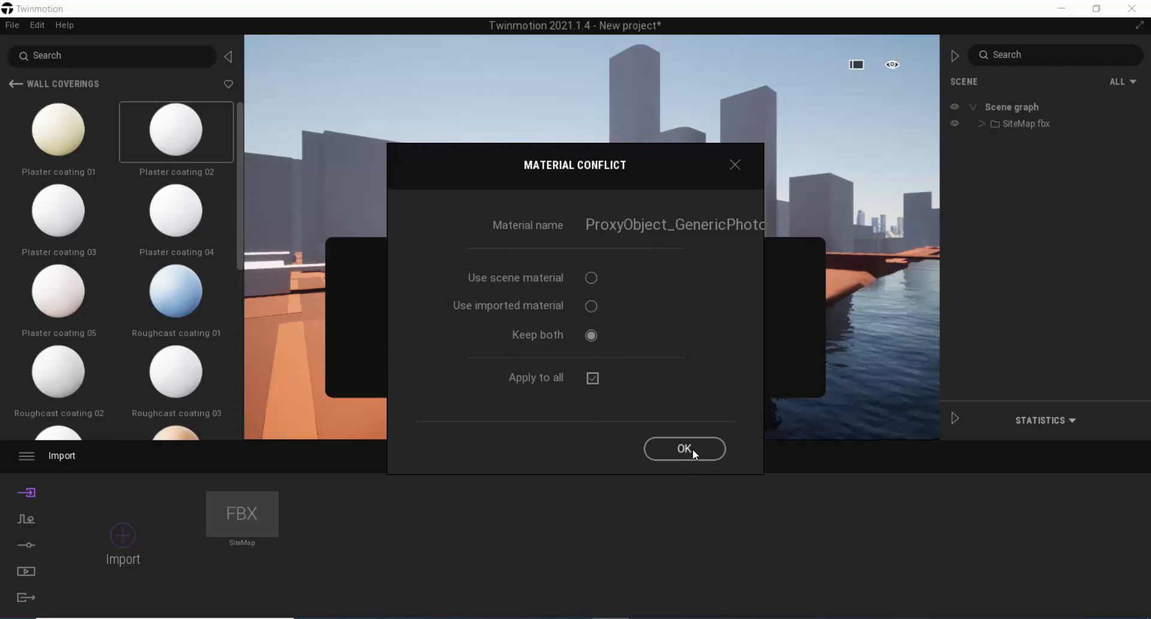
click(684, 448)
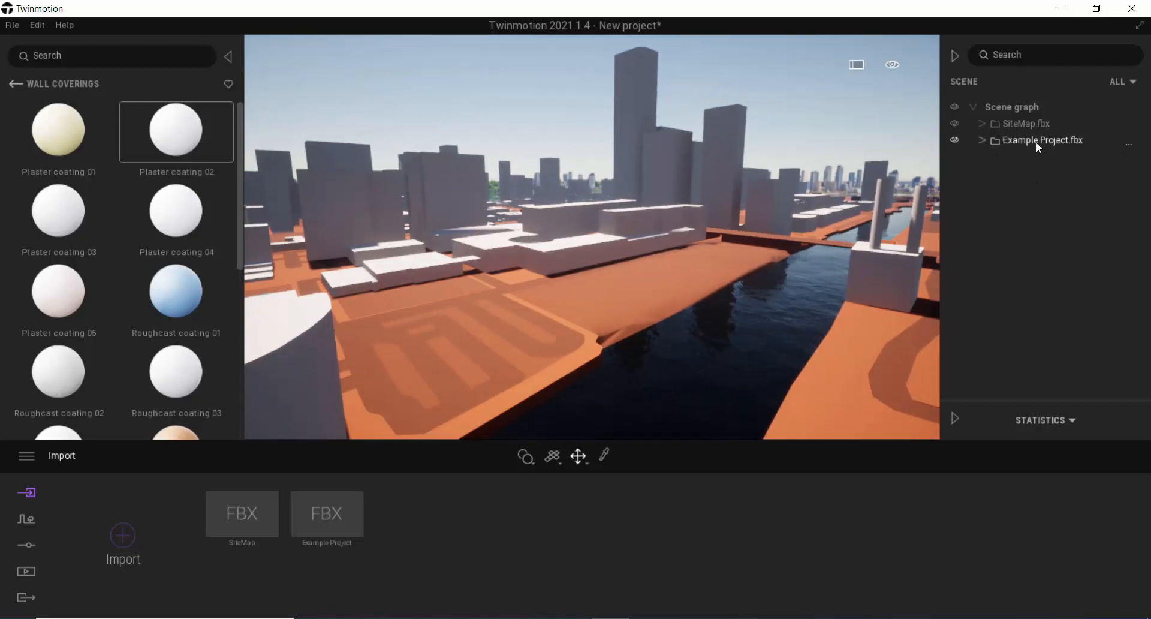
Step: Select Example Project.fbx and drag the house toward the river's dock edge
click(1042, 141)
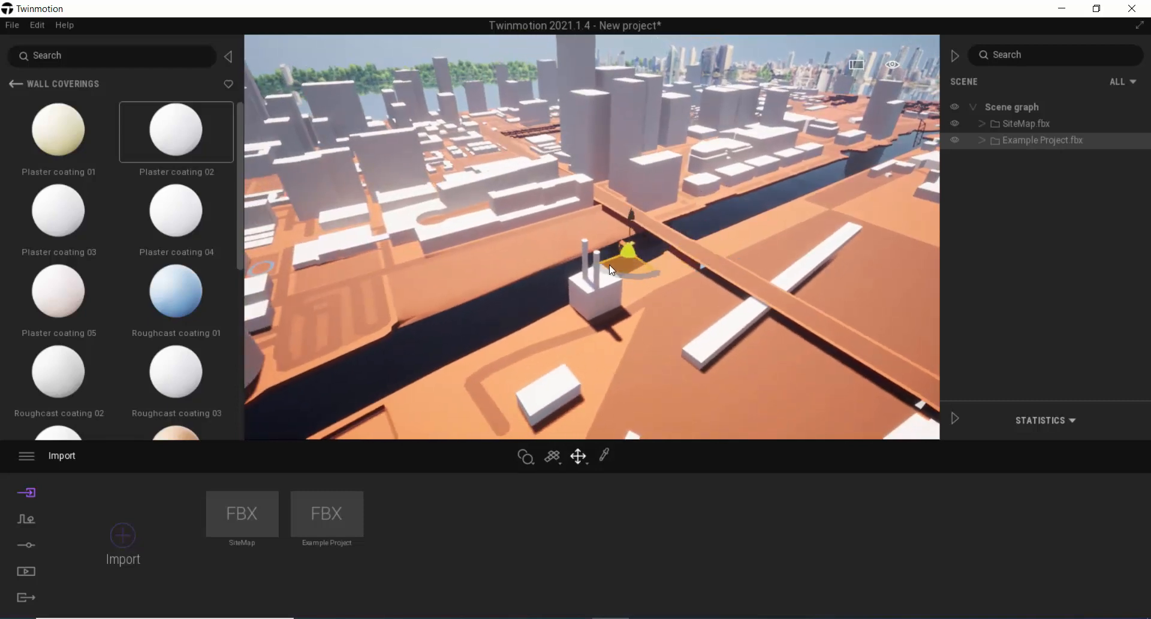
drag(628, 253, 503, 261)
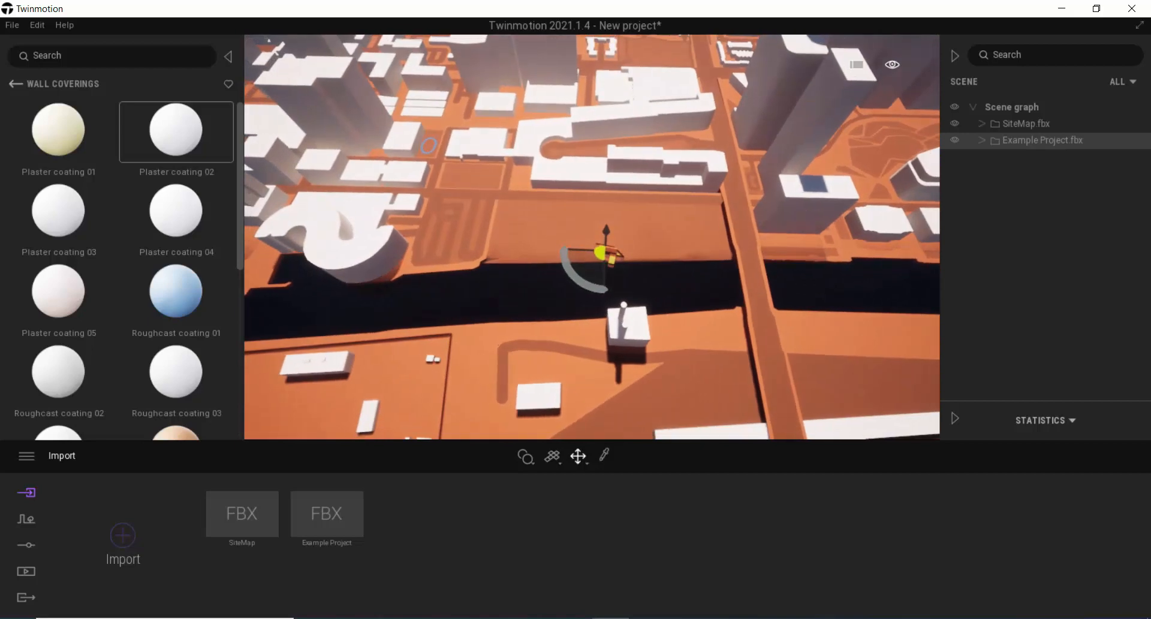
Step: Switch to the Top view and settle the house on the dock edge
click(893, 65)
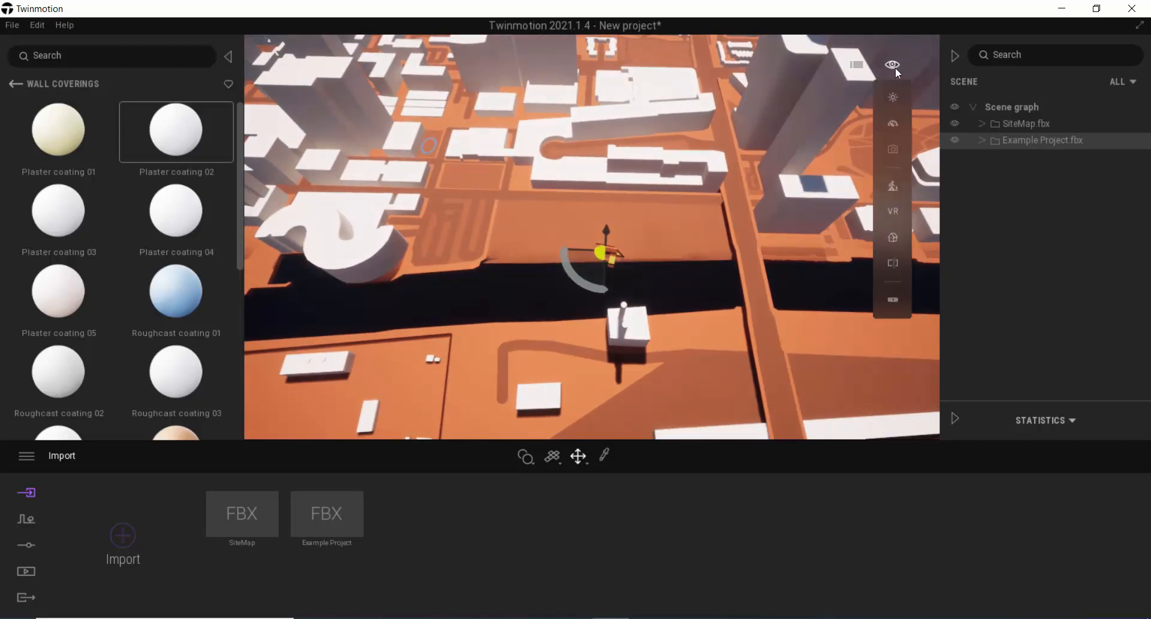
mouse_move(893, 237)
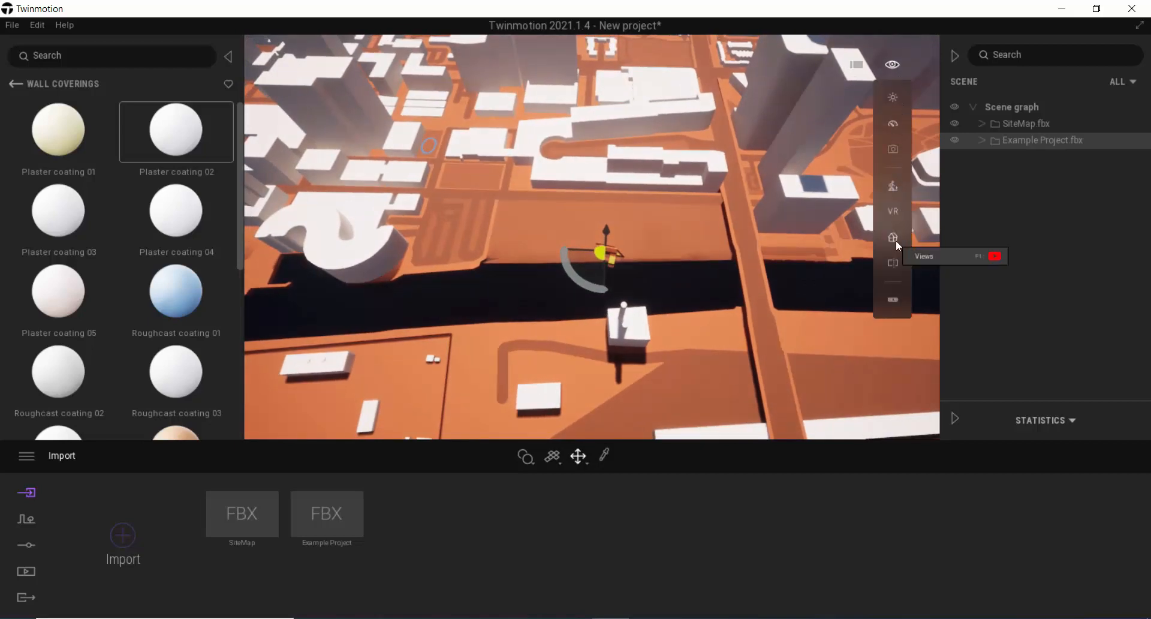
click(893, 237)
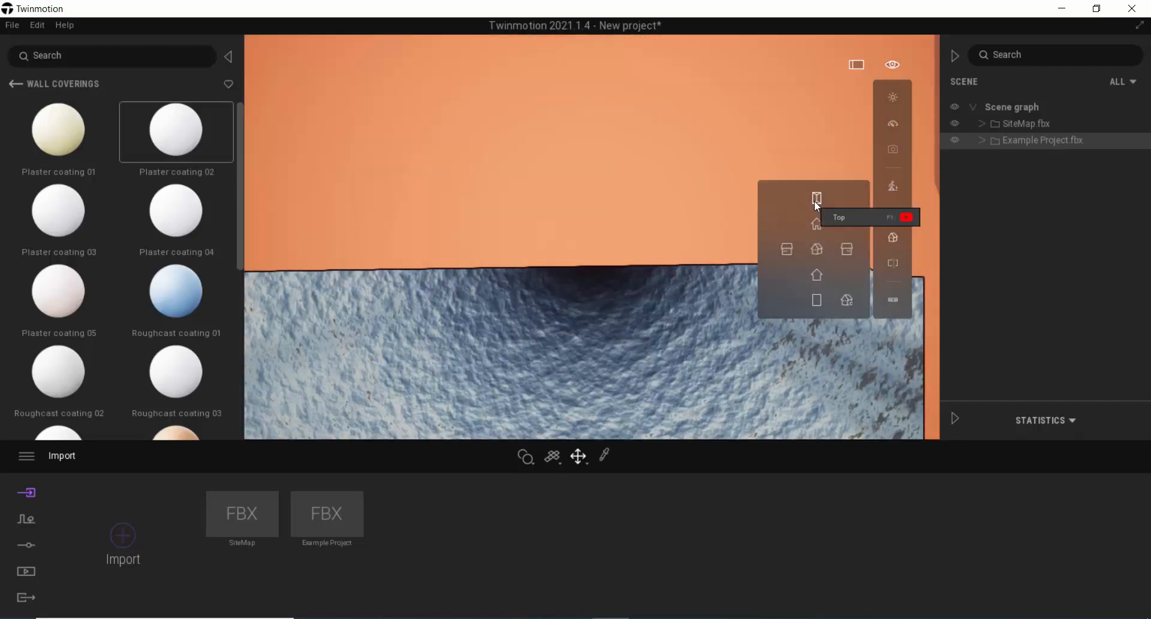
click(815, 199)
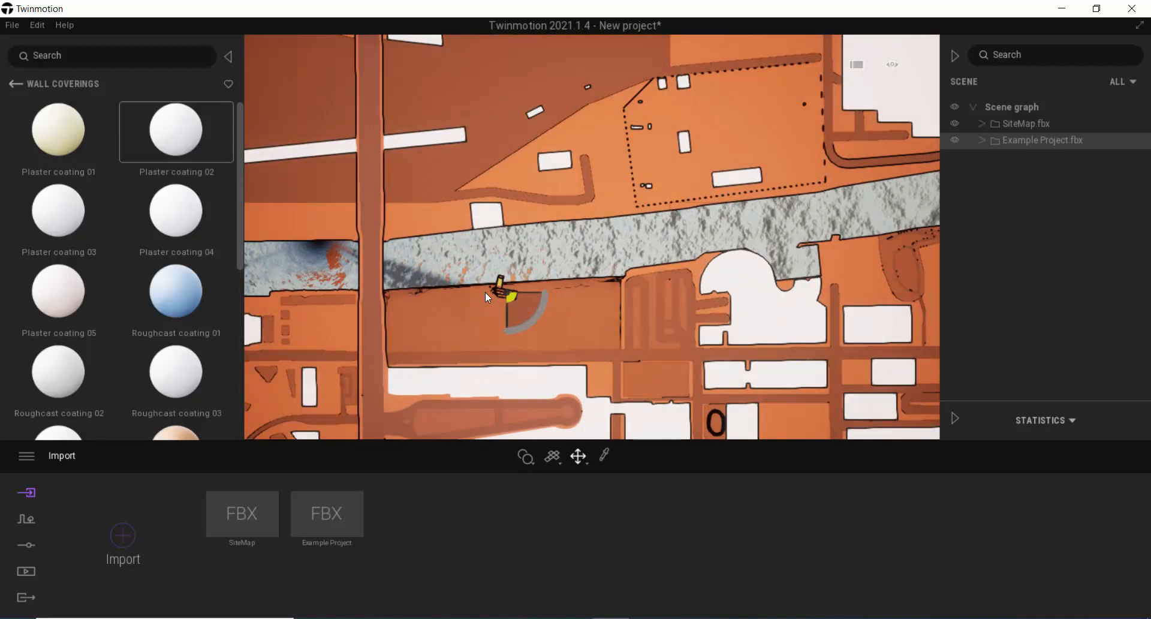
click(892, 65)
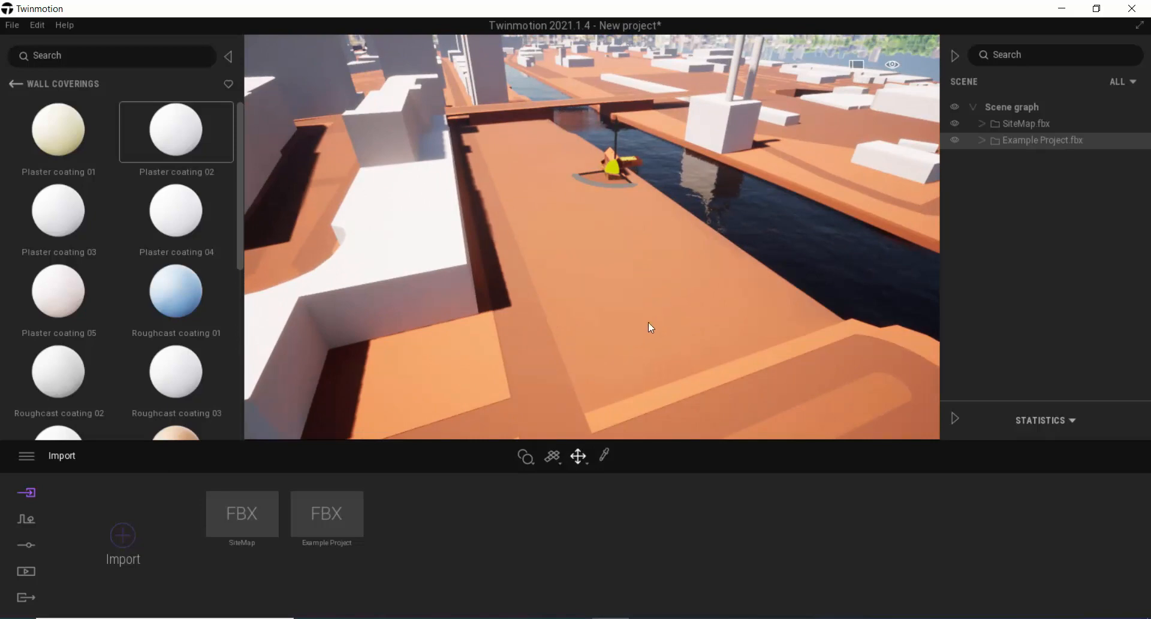
mouse_move(656, 317)
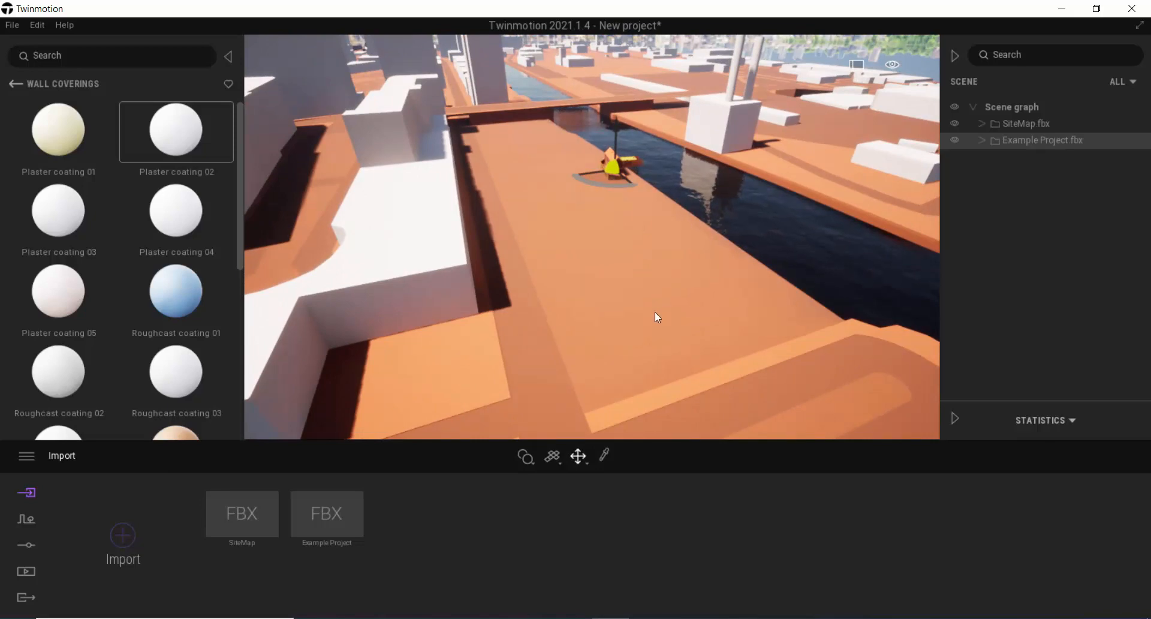